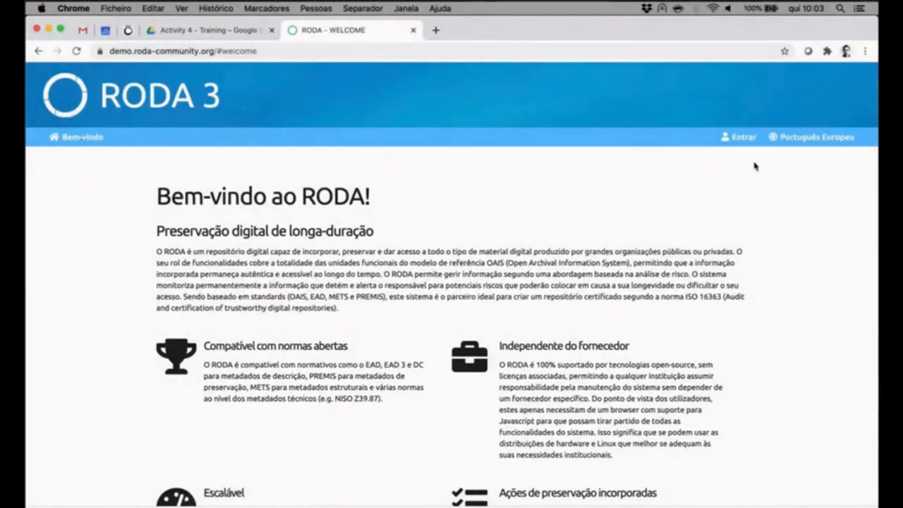
pyautogui.moveTo(809, 137)
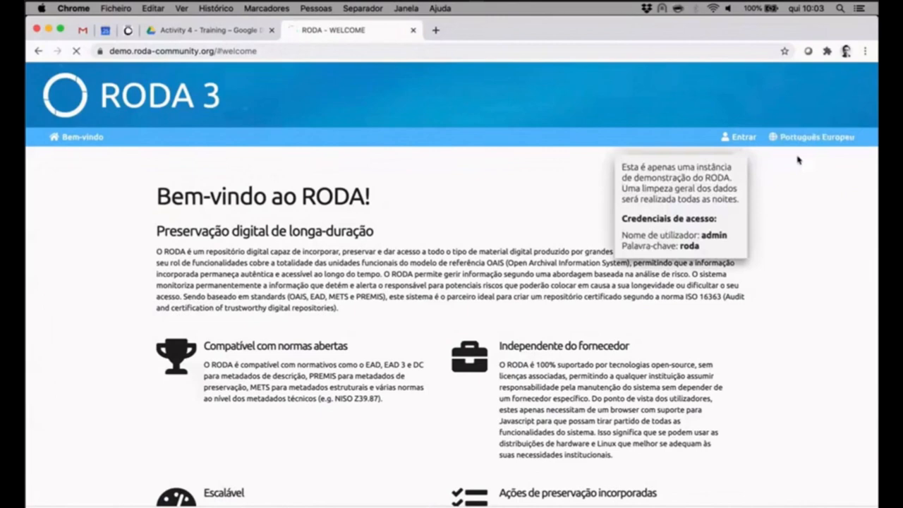
# Switch the RODA demo site to English and bring up the login form prefilled with admin credentials
pyautogui.click(811, 137)
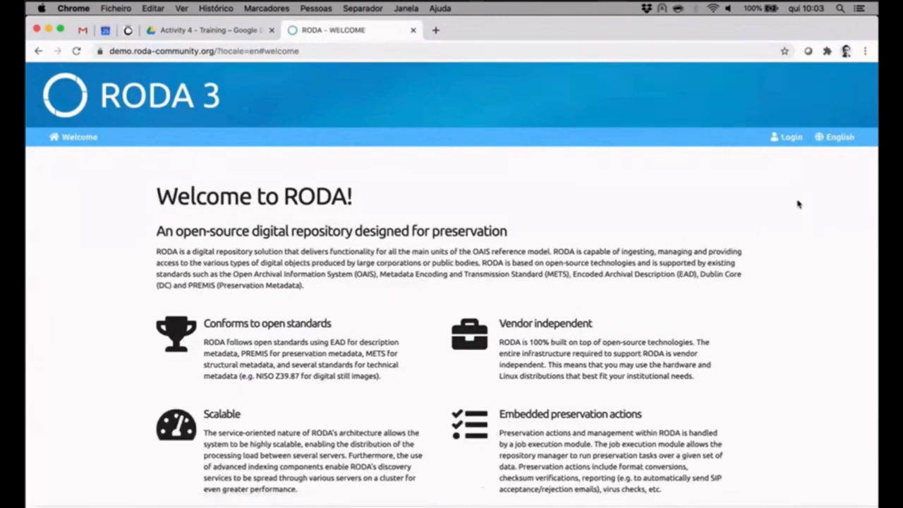
pyautogui.moveTo(788, 137)
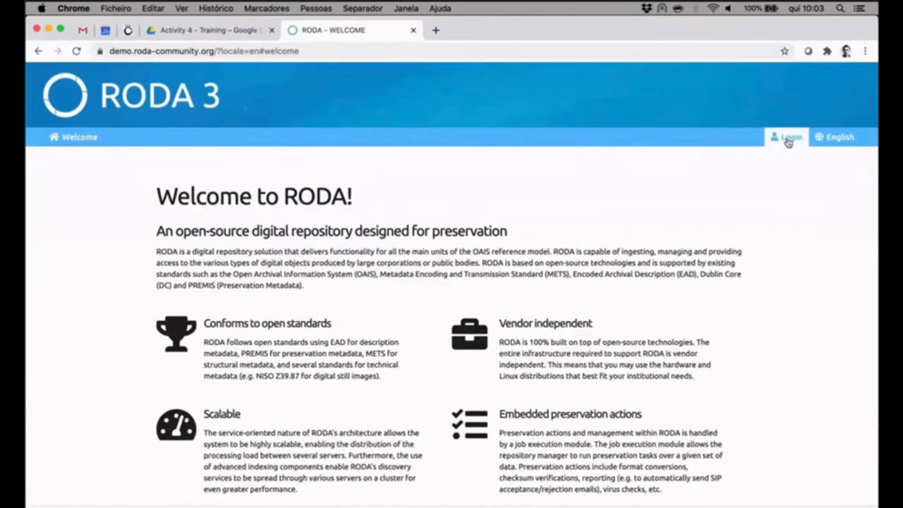
pyautogui.click(788, 137)
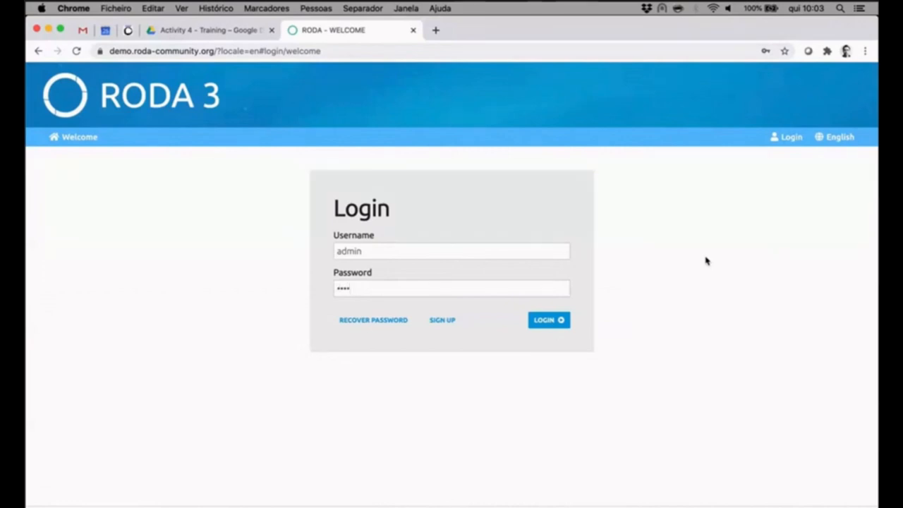
# Sign in as admin and go to the Ingest > Transfer upload page
pyautogui.click(547, 319)
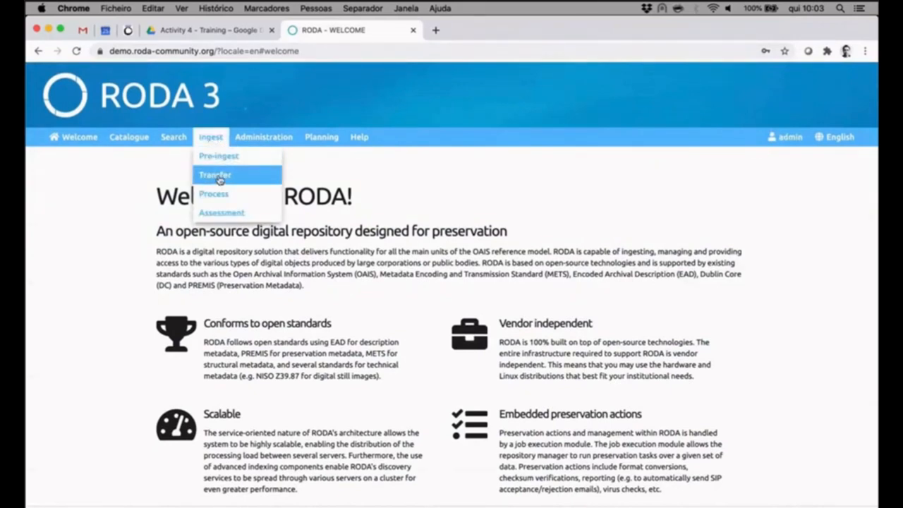
pyautogui.click(214, 175)
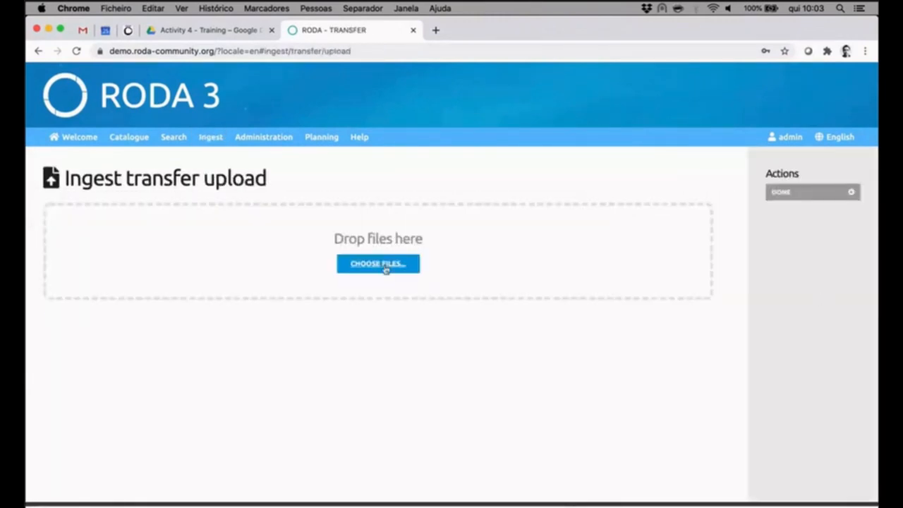
# Upload the uuid-76e94abf… SIP zip package into the ingest transfer area
pyautogui.click(378, 264)
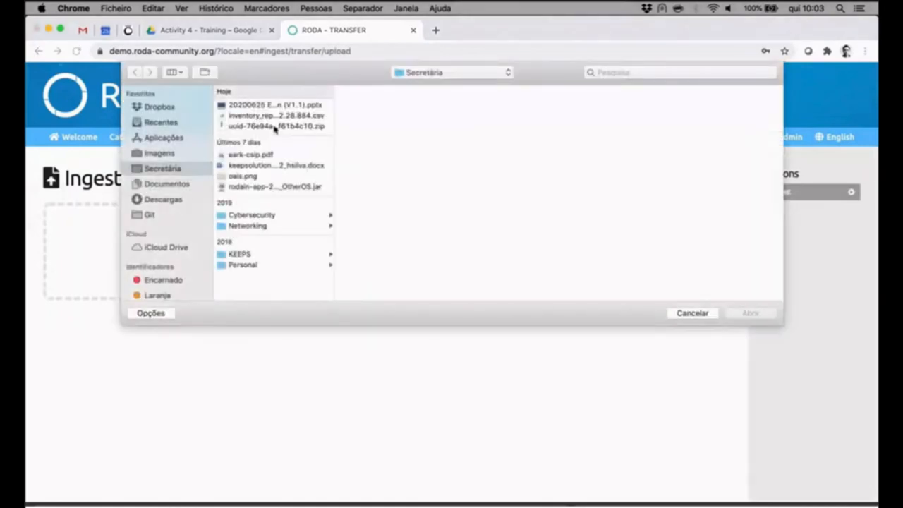
pyautogui.click(275, 127)
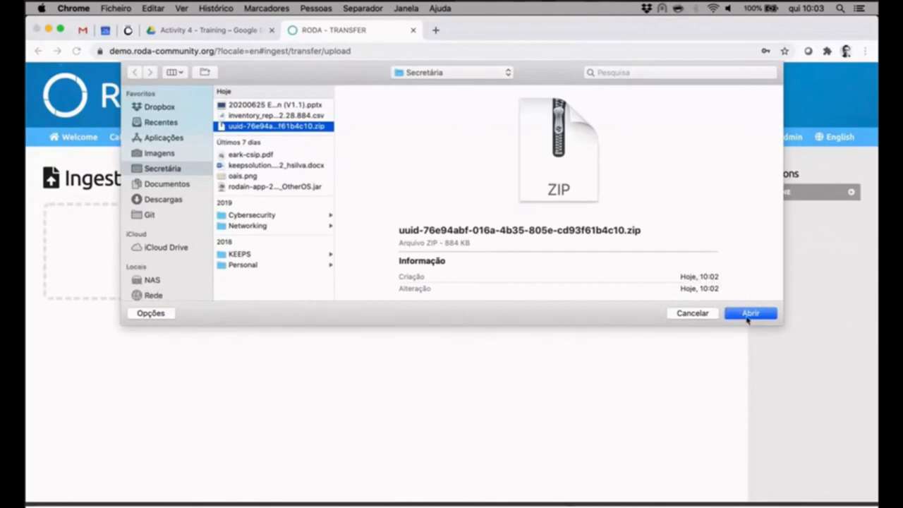
pyautogui.click(749, 313)
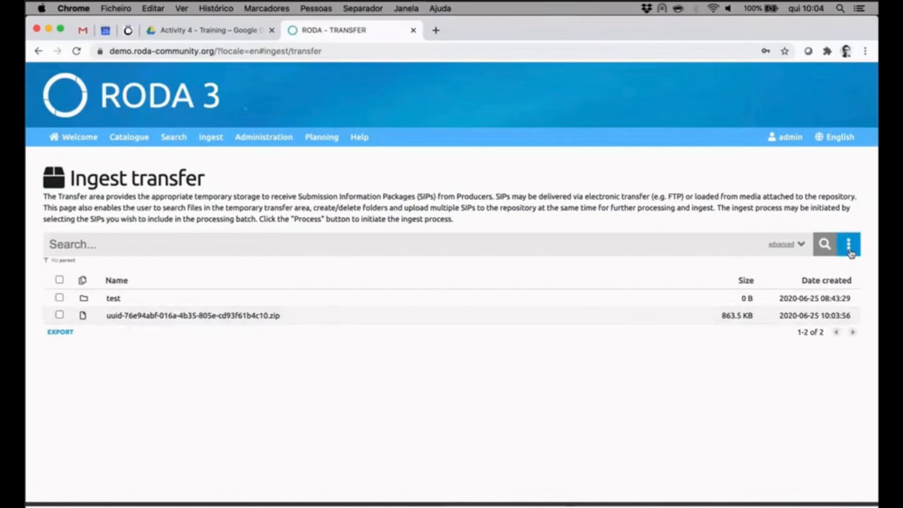
# Refresh the transfer list and tick the uploaded zip package as the resource to process
pyautogui.click(849, 244)
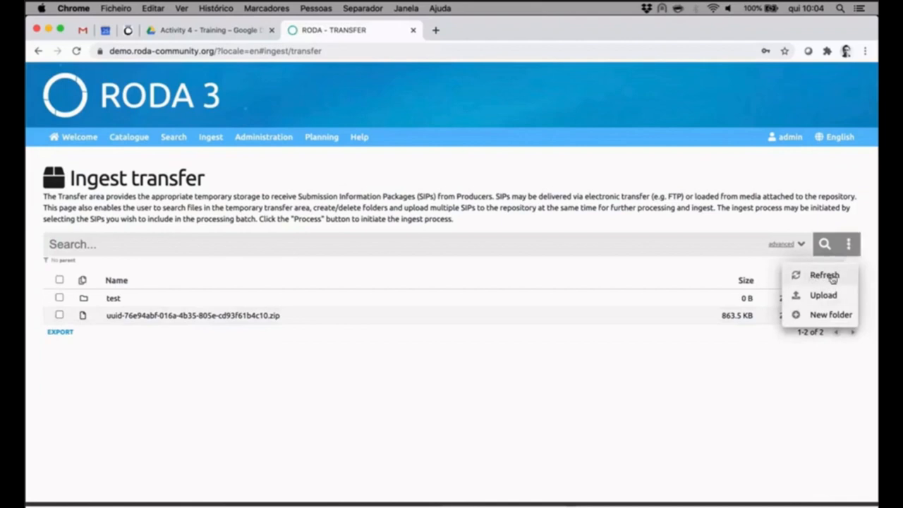
pyautogui.click(824, 273)
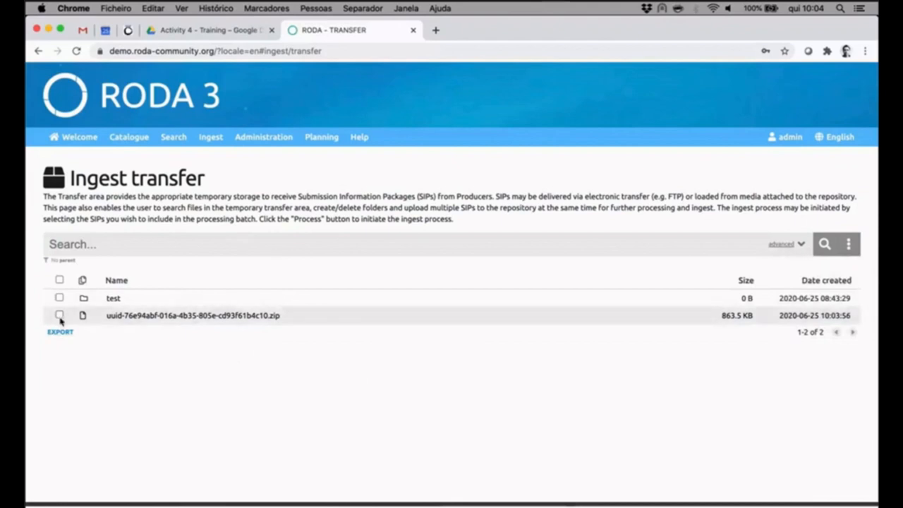
pyautogui.click(59, 315)
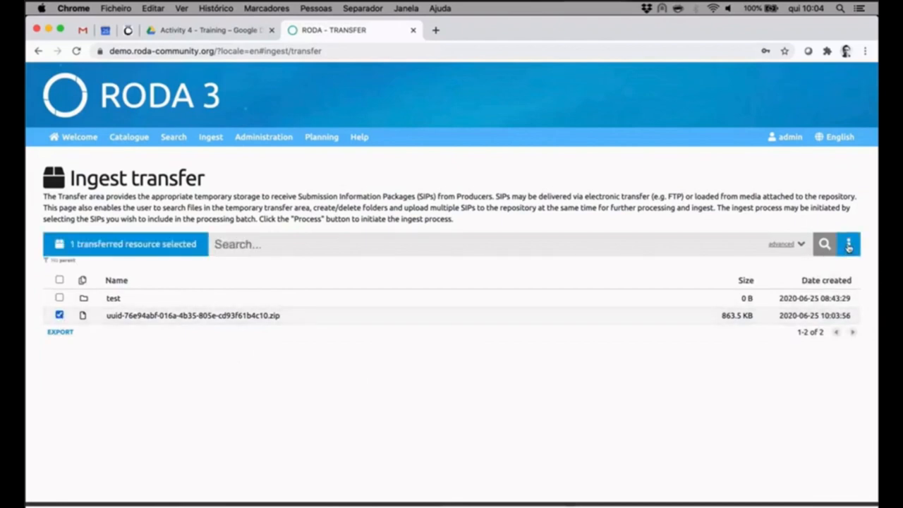
pyautogui.click(849, 244)
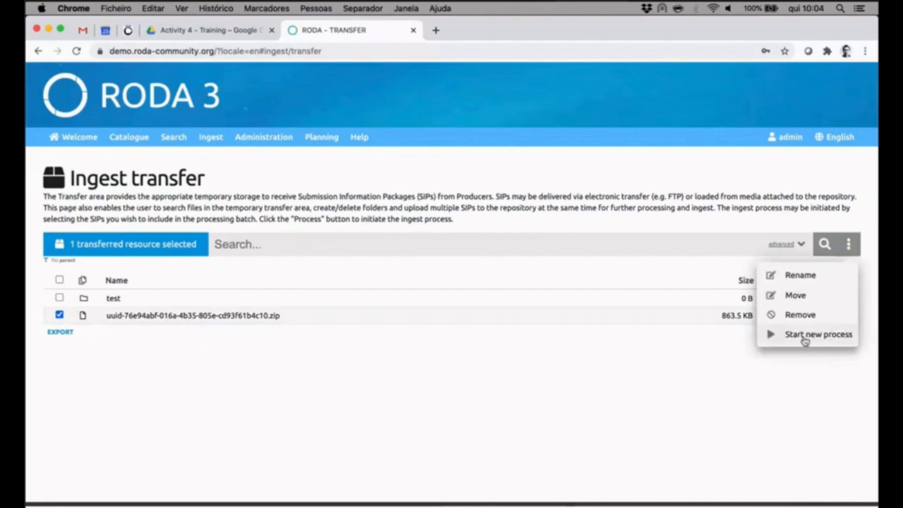
# Start a new process for the zip and review the Default ingest workflow with E-ARK SIP format
pyautogui.click(818, 333)
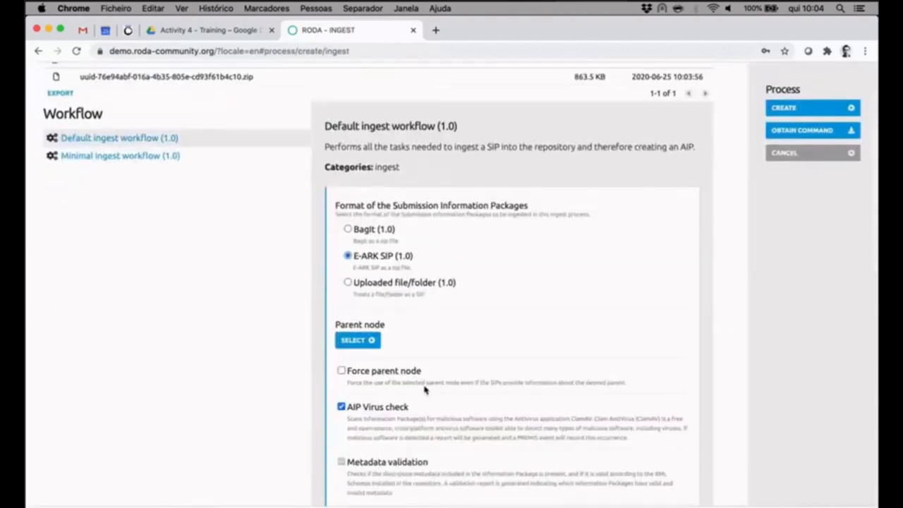
pyautogui.scroll(-3)
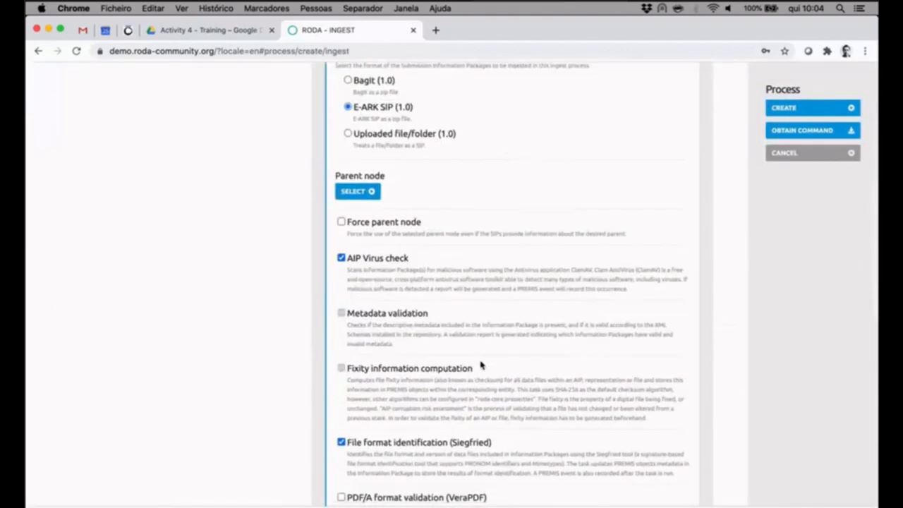
pyautogui.scroll(3)
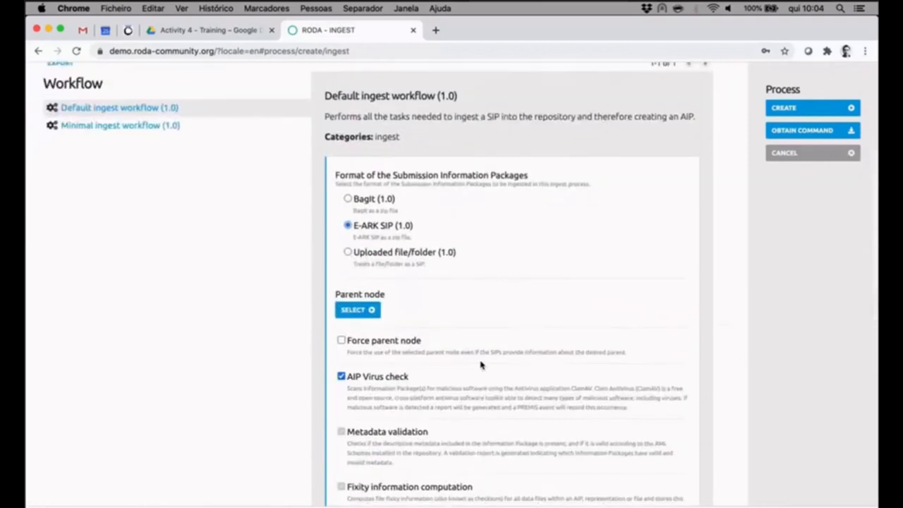
pyautogui.scroll(3)
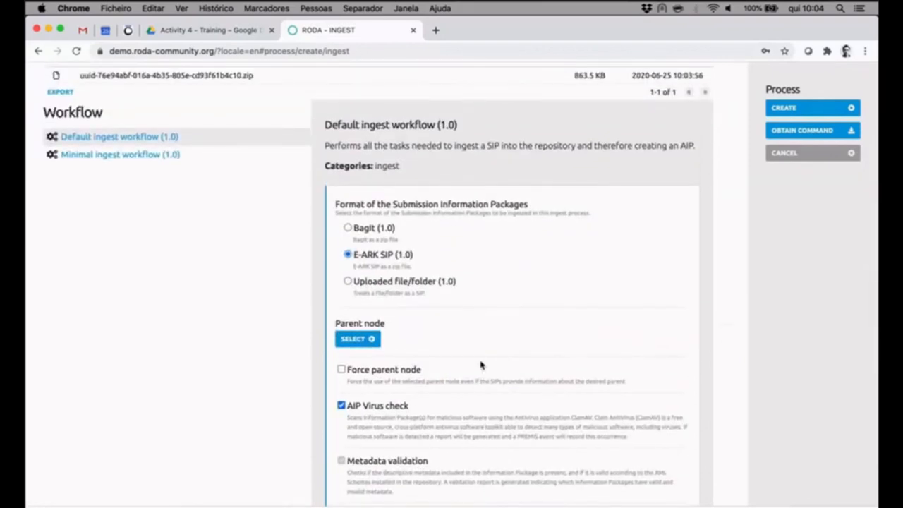
pyautogui.scroll(3)
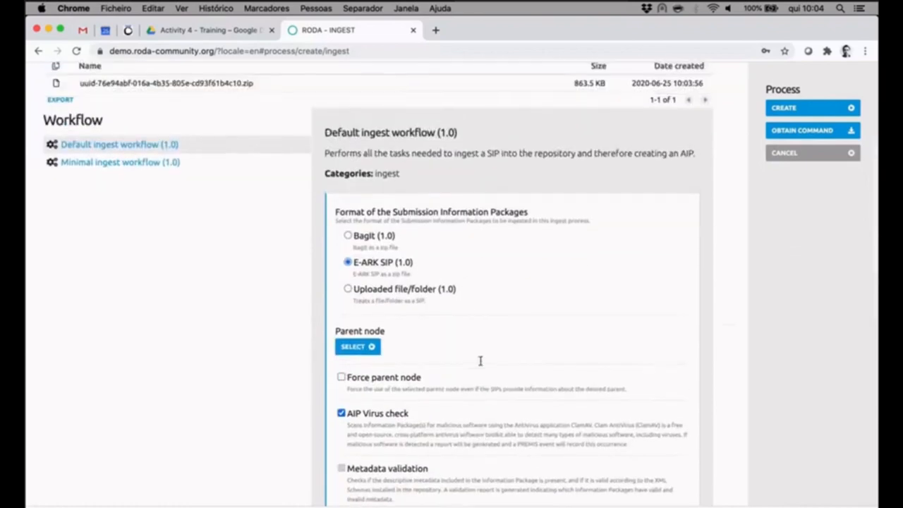
pyautogui.scroll(-3)
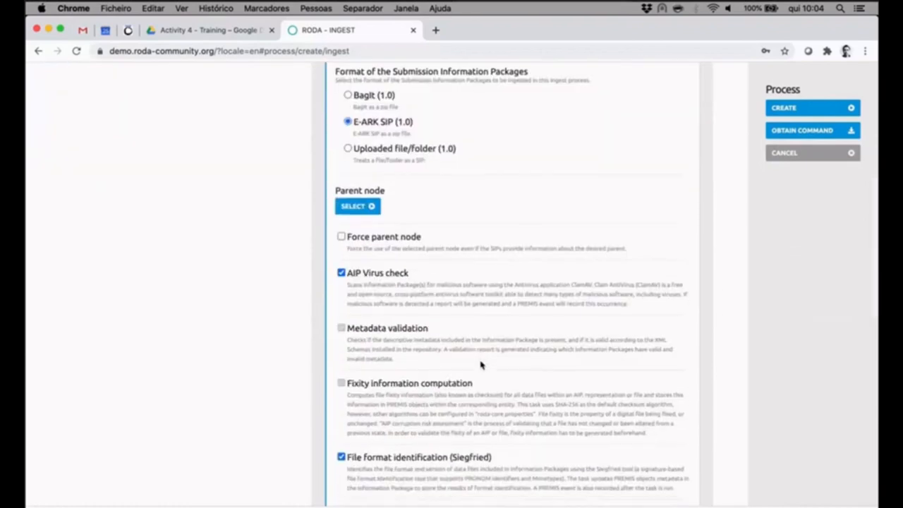
pyautogui.scroll(-3)
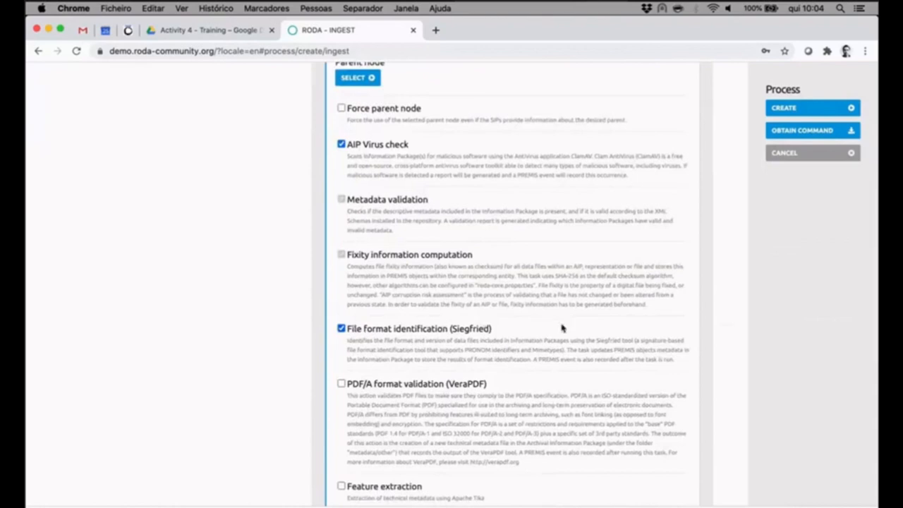
pyautogui.scroll(-3)
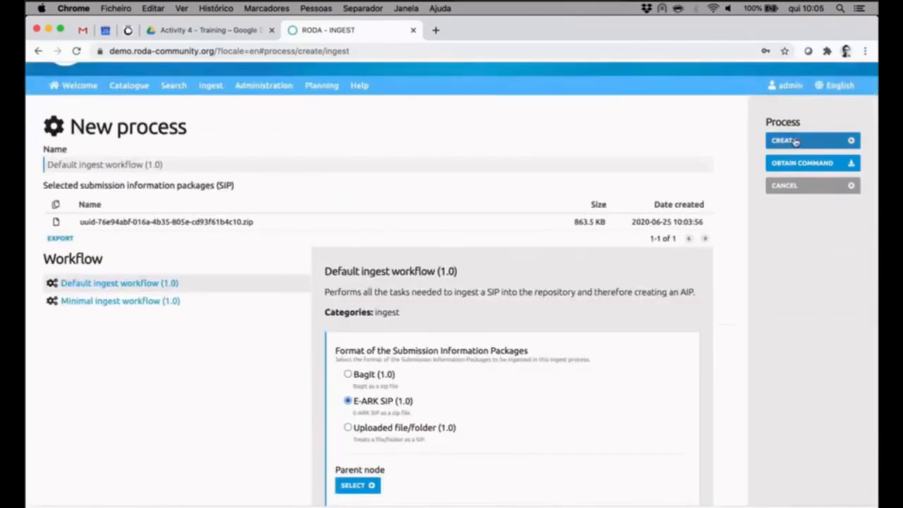
pyautogui.moveTo(801, 164)
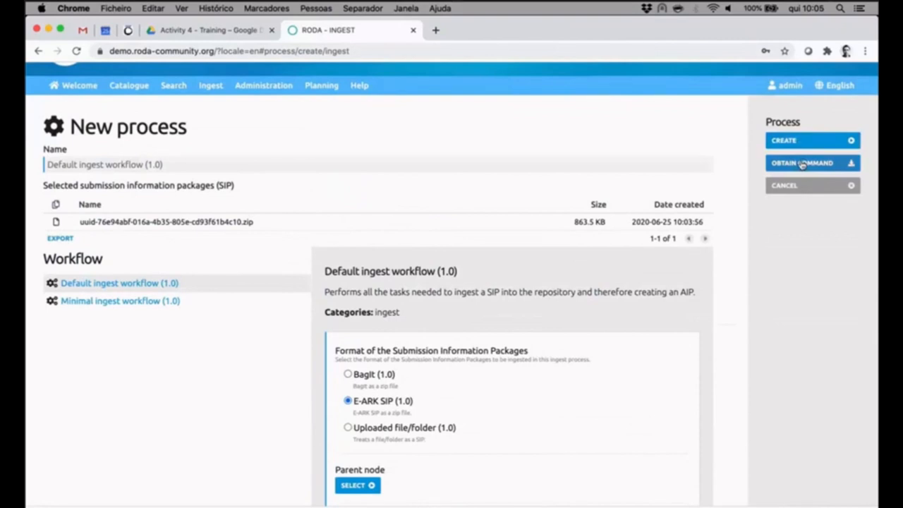
pyautogui.click(802, 164)
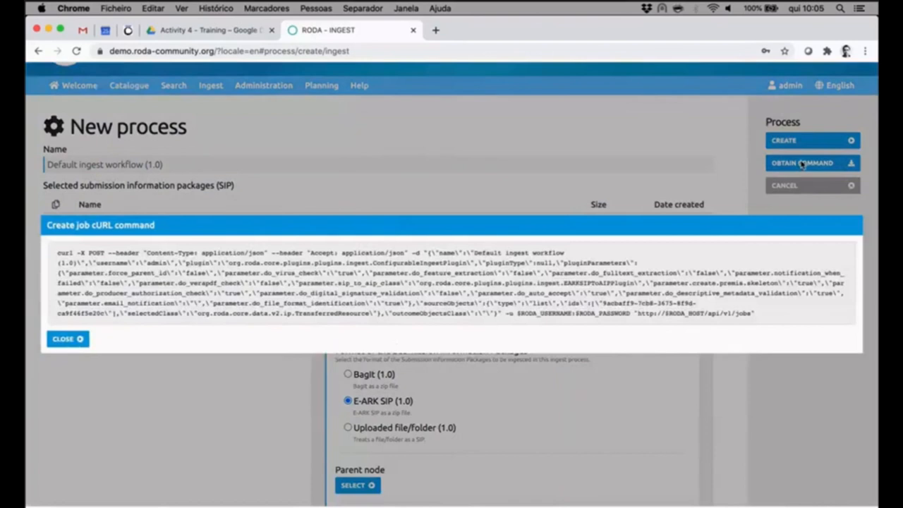
pyautogui.moveTo(372, 297)
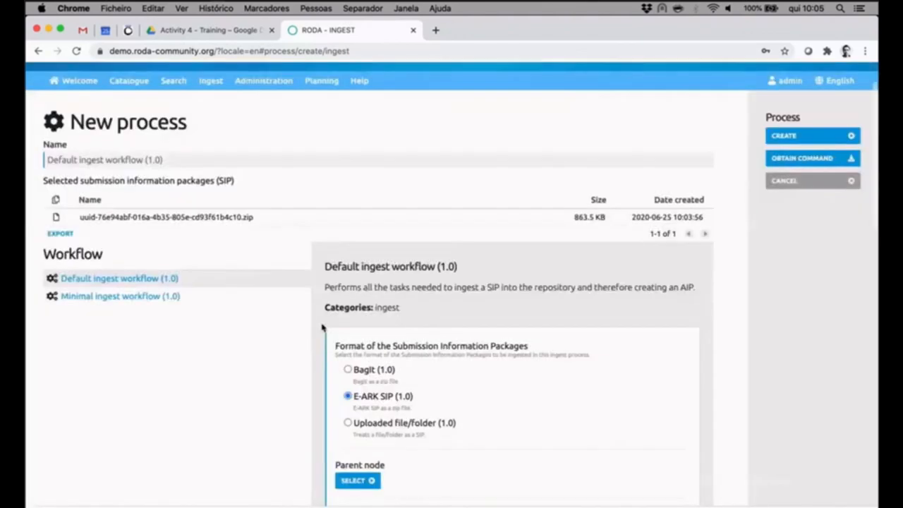
pyautogui.scroll(-3)
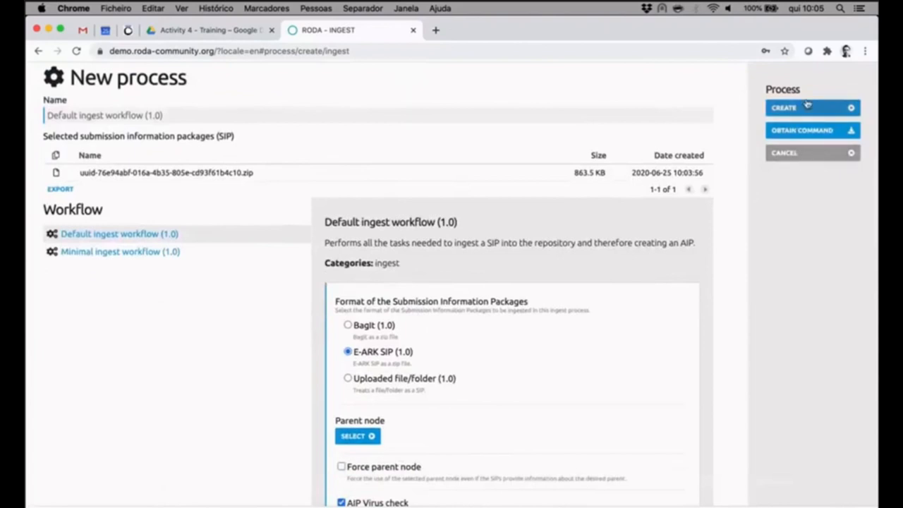
pyautogui.moveTo(803, 110)
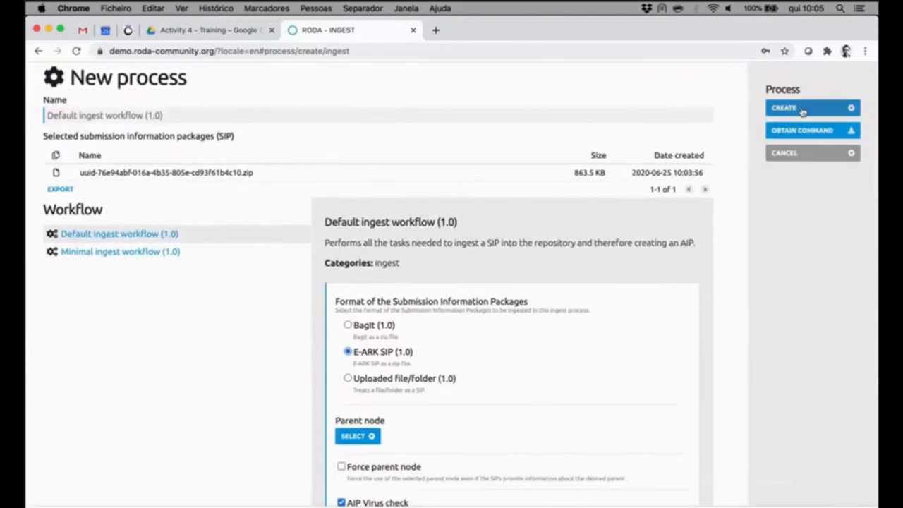
# Create the ingest job and follow its package processing report, showing 2 of 7 tasks executed
pyautogui.click(784, 107)
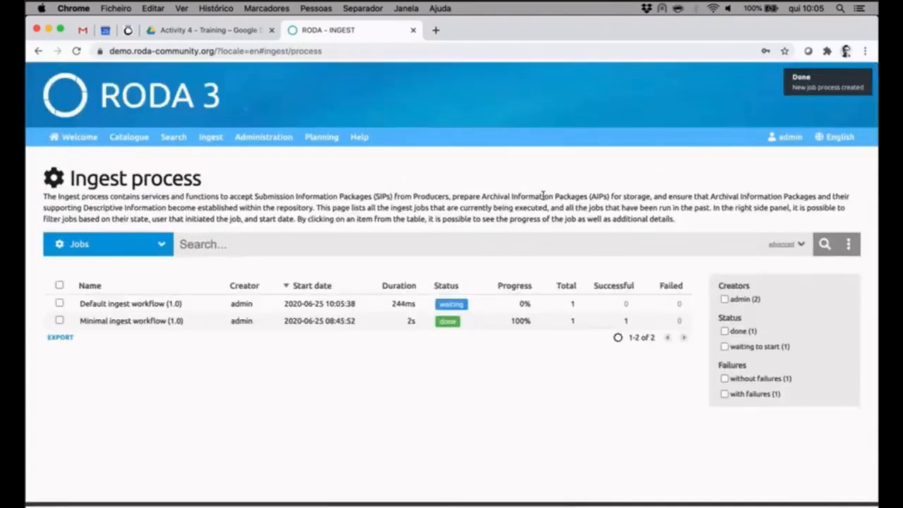
pyautogui.moveTo(426, 332)
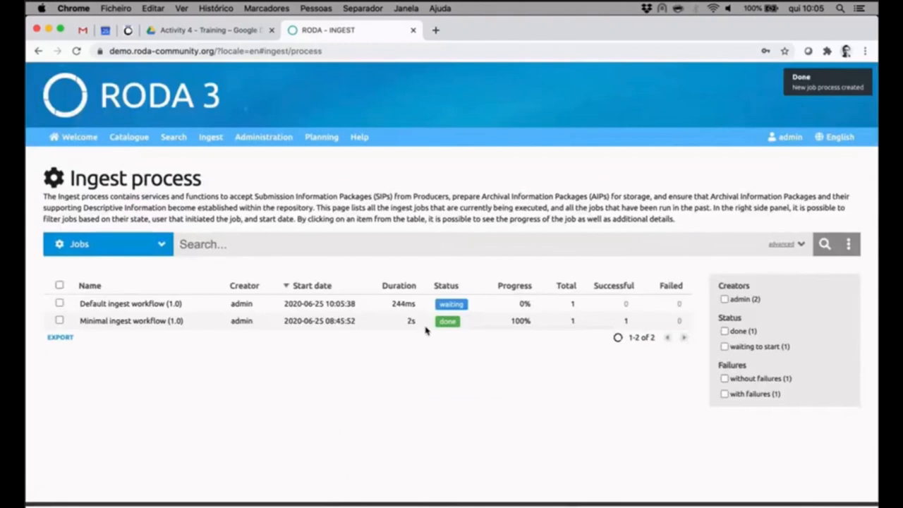
pyautogui.click(130, 303)
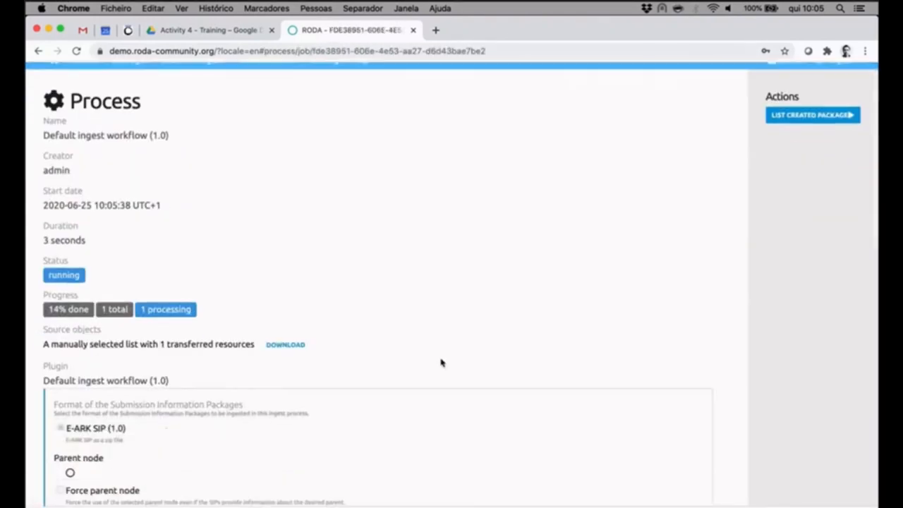
pyautogui.scroll(-3)
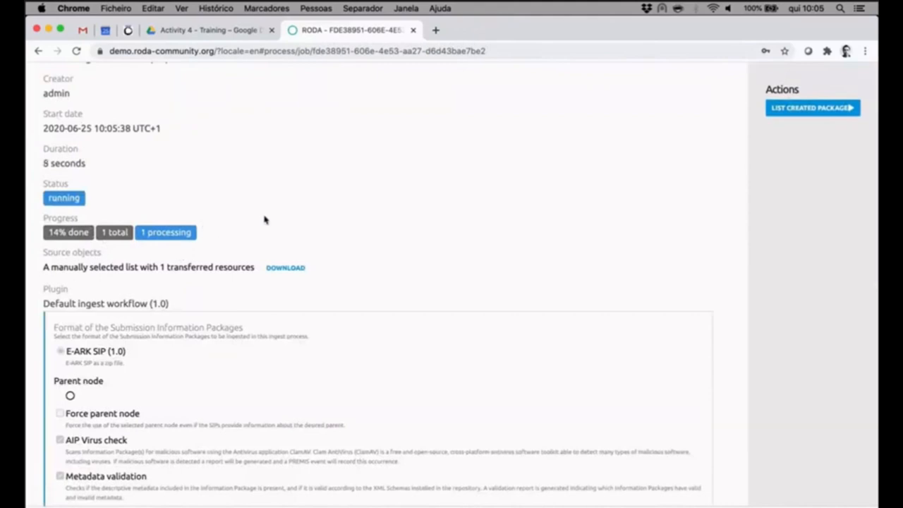
pyautogui.scroll(3)
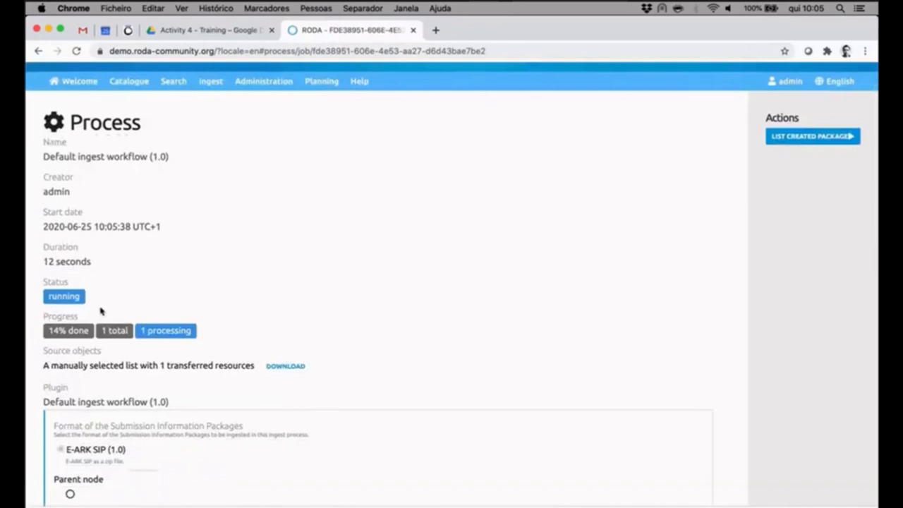
pyautogui.moveTo(421, 282)
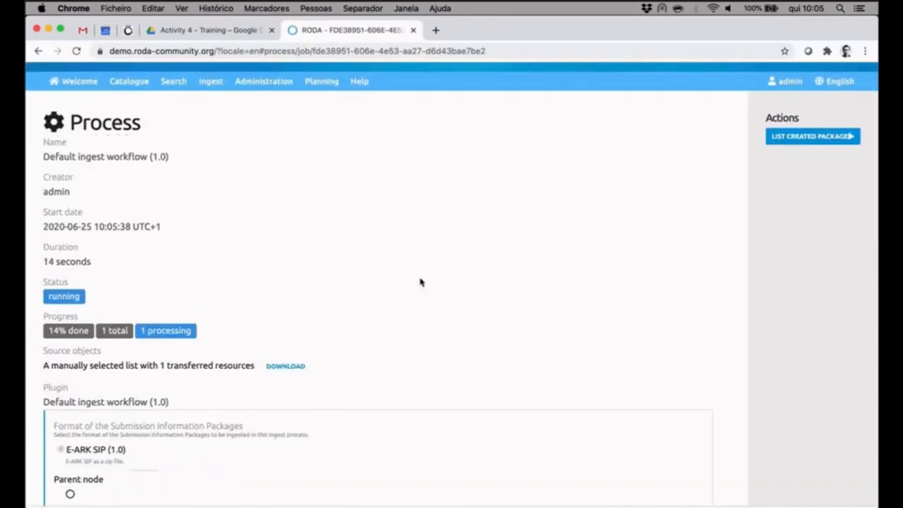
pyautogui.moveTo(553, 336)
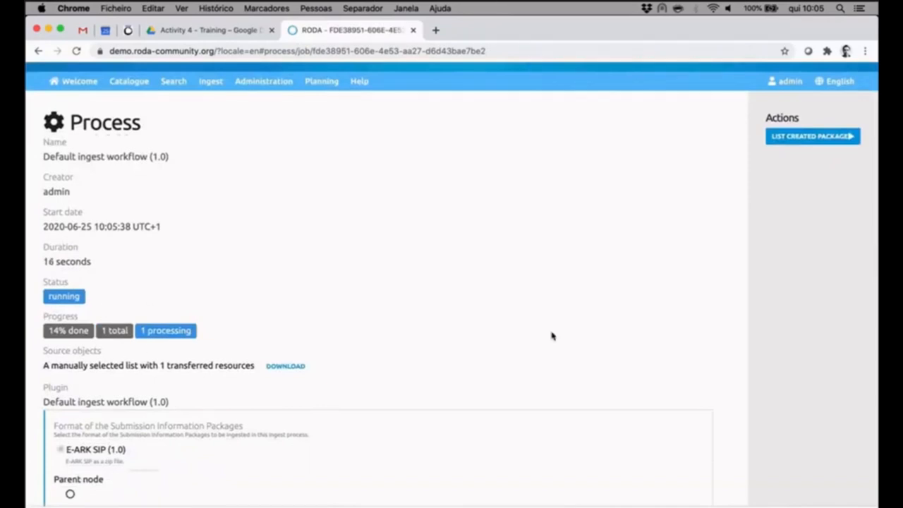
pyautogui.scroll(-3)
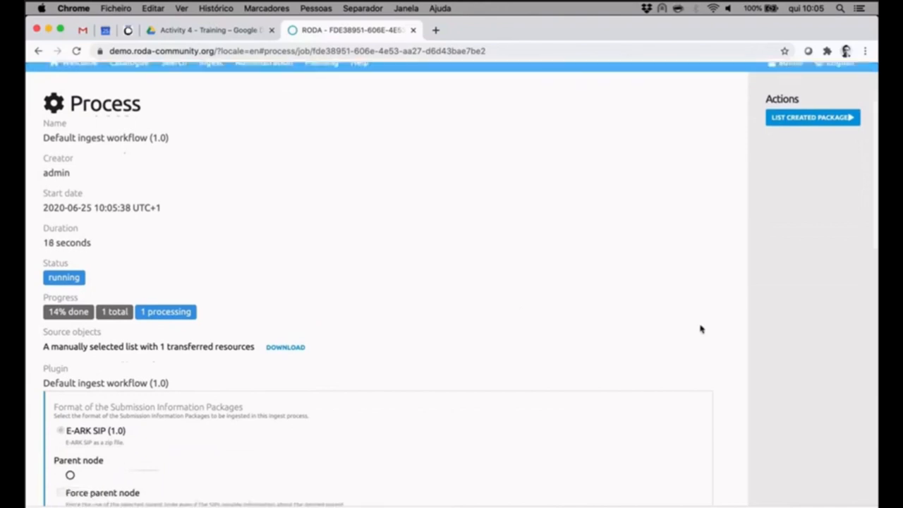
pyautogui.scroll(-3)
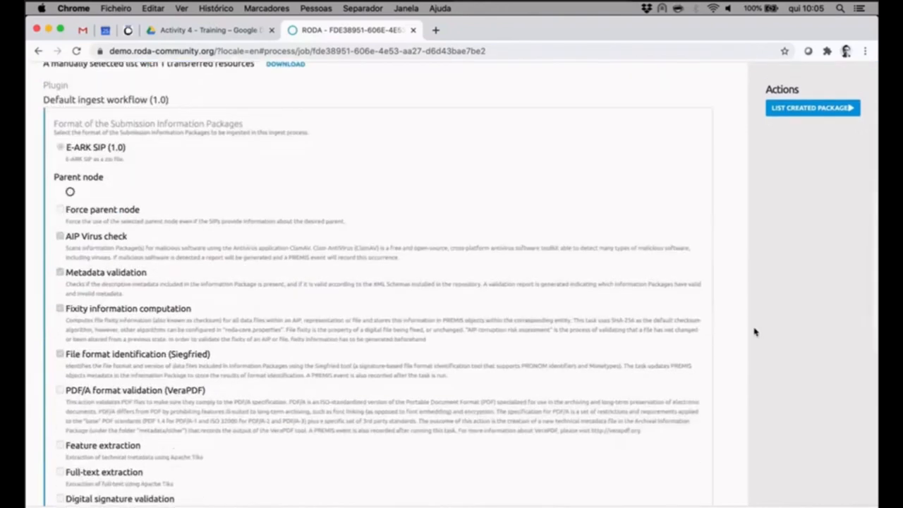
pyautogui.scroll(-3)
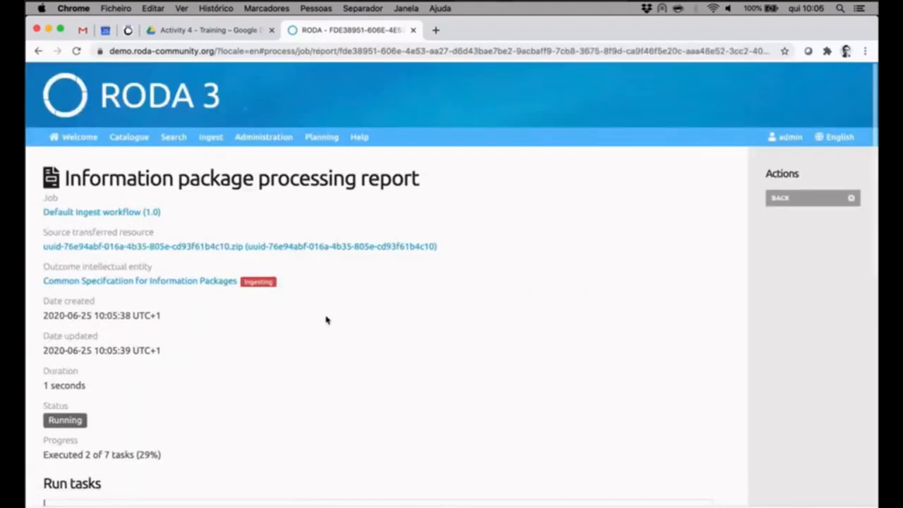
# Scroll the report's Run tasks, showing the E-ARK SIP task successful and the virus check running
pyautogui.scroll(-3)
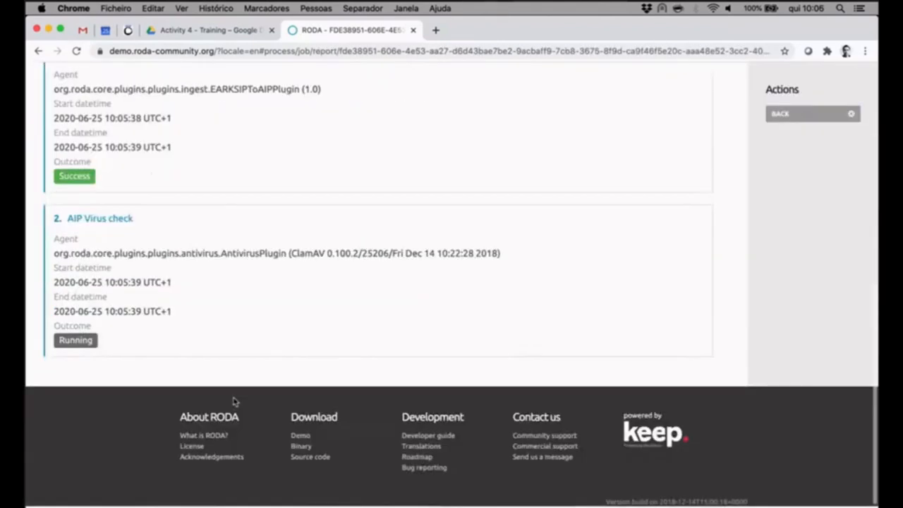
pyautogui.scroll(3)
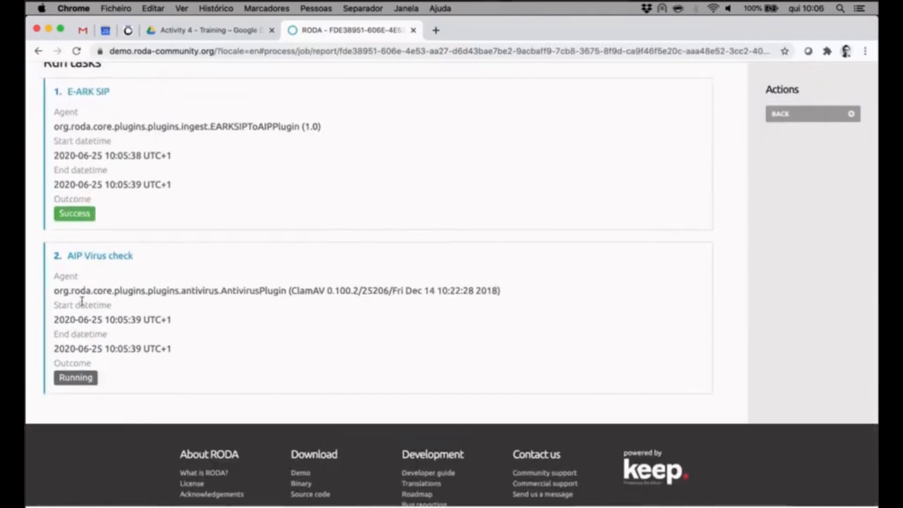
pyautogui.moveTo(110, 288)
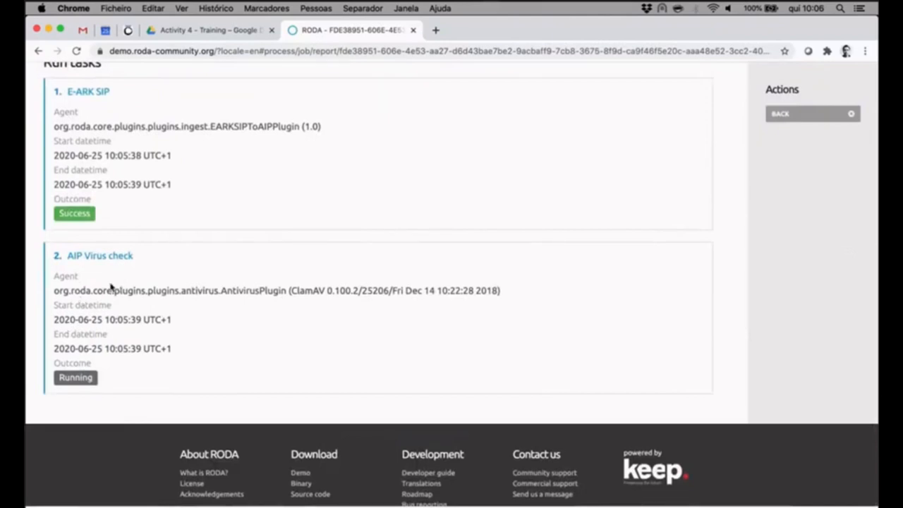
pyautogui.moveTo(729, 184)
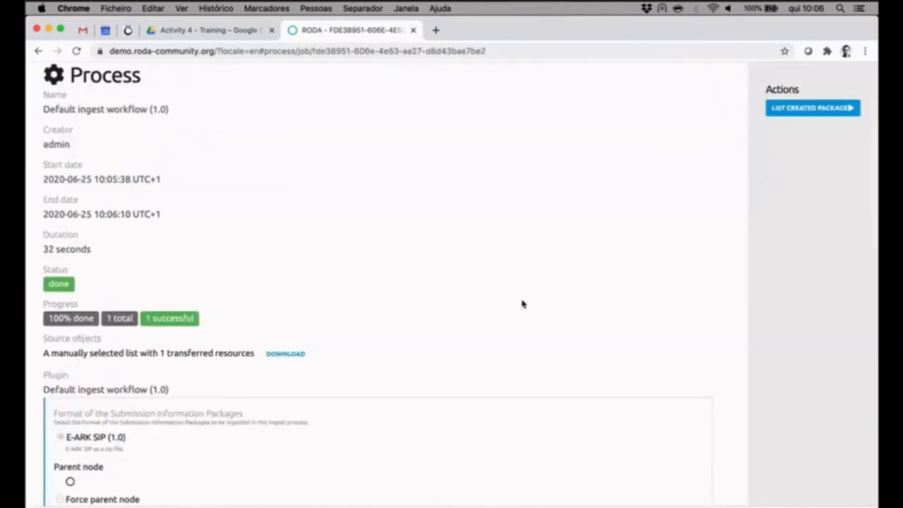
# Scroll through all seven run tasks of the finished report, each ending with Success in 32 seconds
pyautogui.scroll(3)
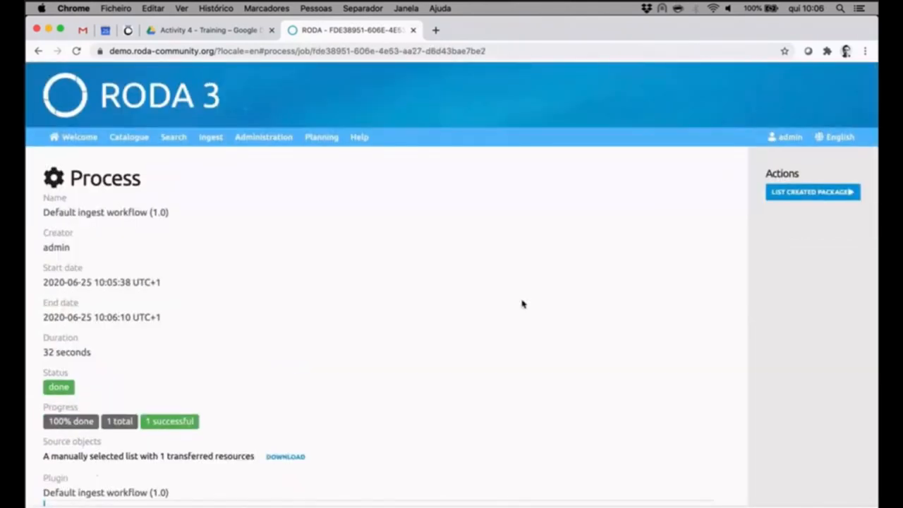
pyautogui.scroll(-3)
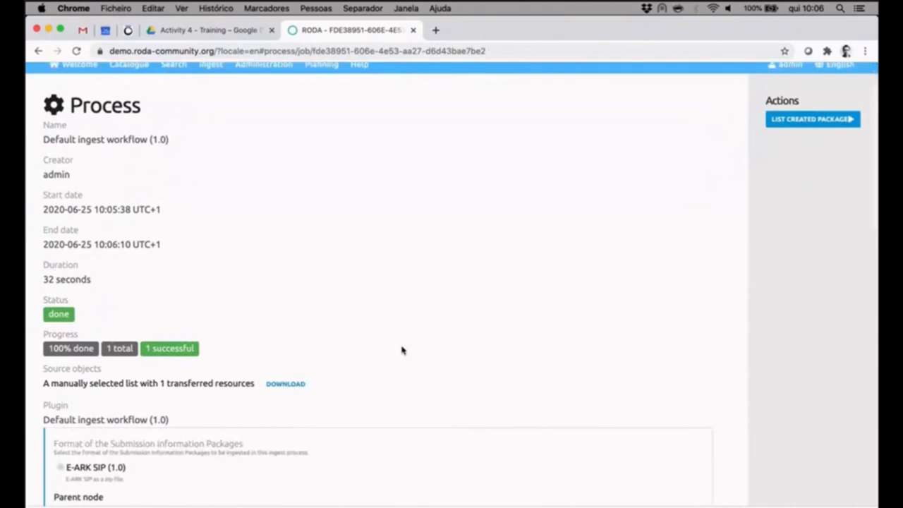
pyautogui.scroll(-3)
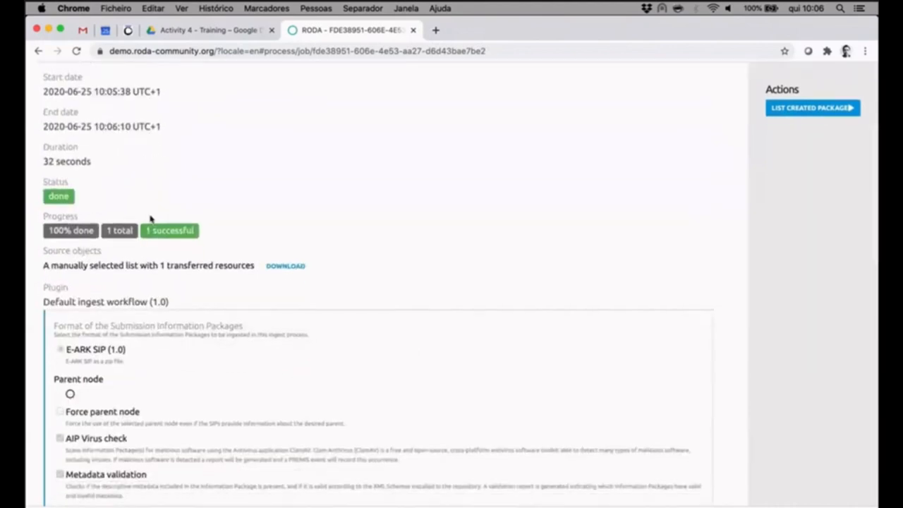
pyautogui.scroll(-3)
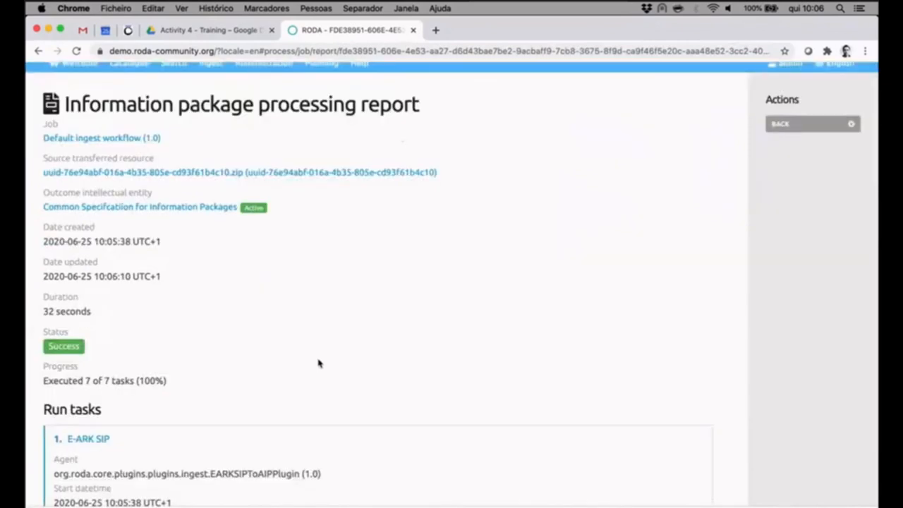
pyautogui.scroll(-3)
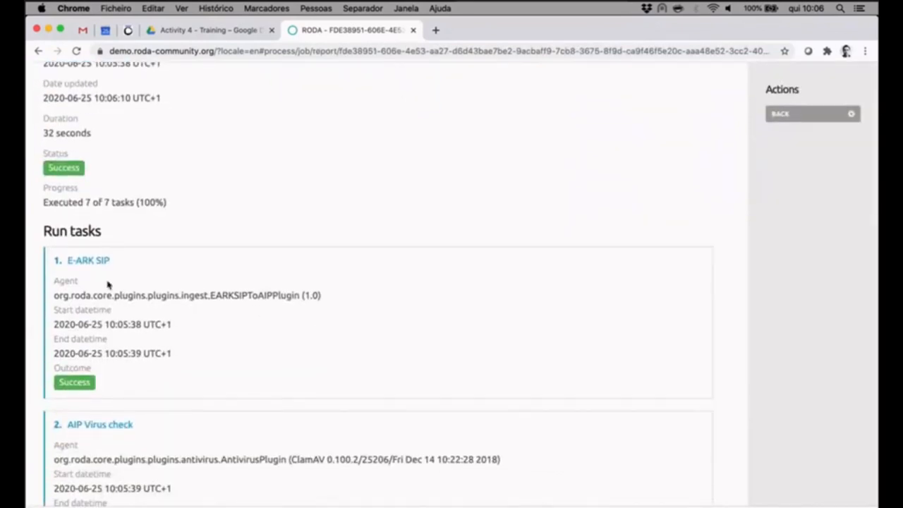
pyautogui.scroll(-3)
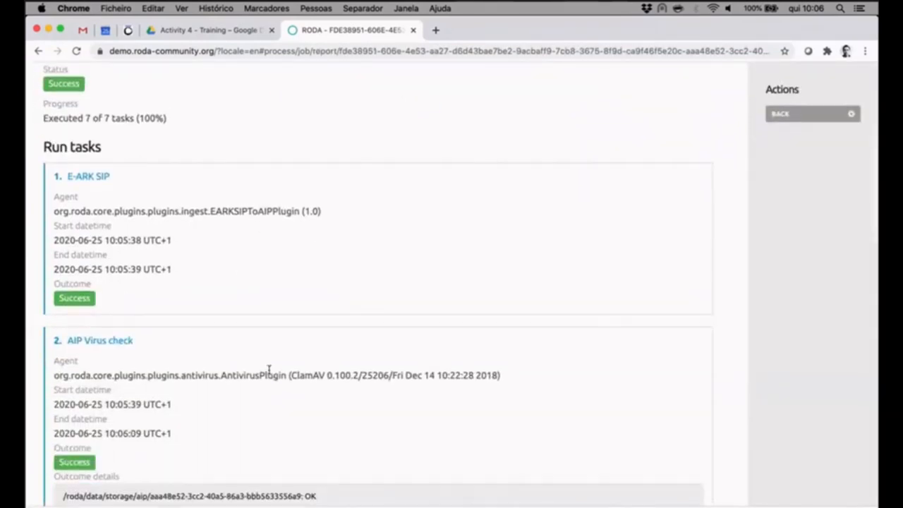
pyautogui.scroll(-3)
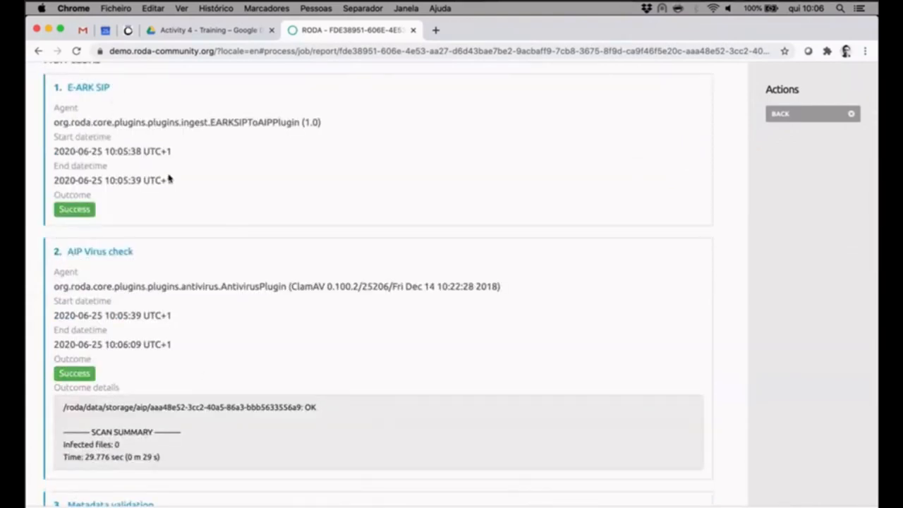
pyautogui.scroll(-3)
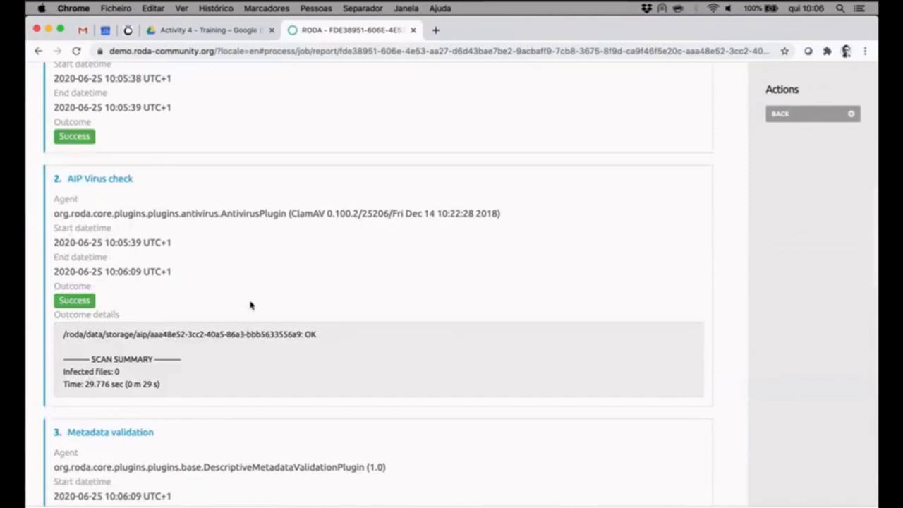
pyautogui.scroll(-3)
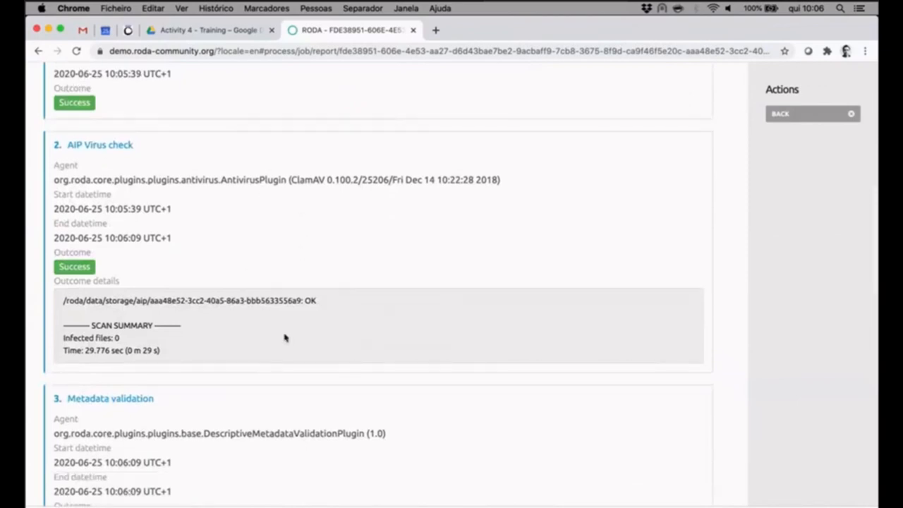
pyautogui.scroll(-3)
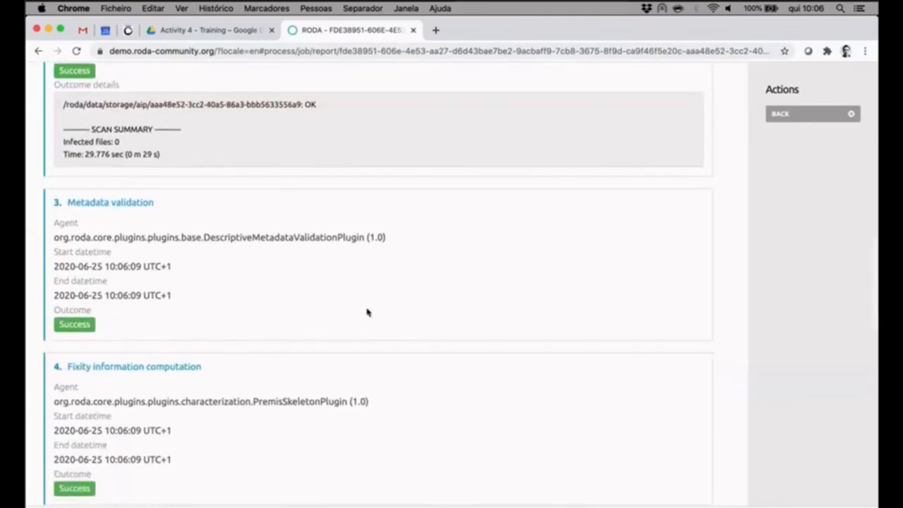
pyautogui.scroll(-3)
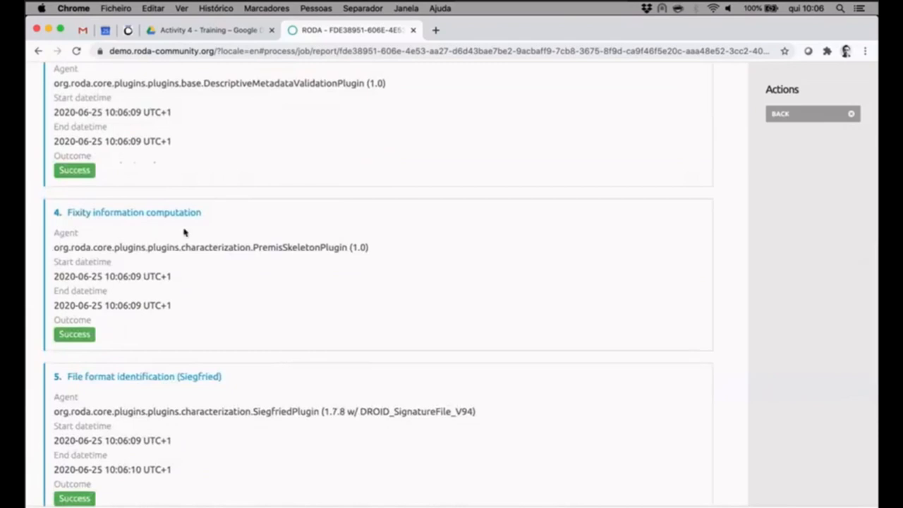
pyautogui.moveTo(330, 319)
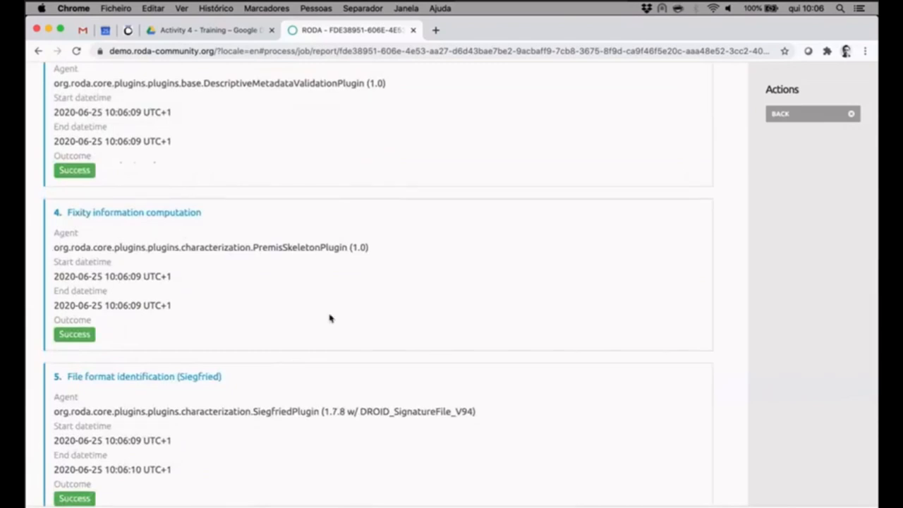
pyautogui.scroll(-3)
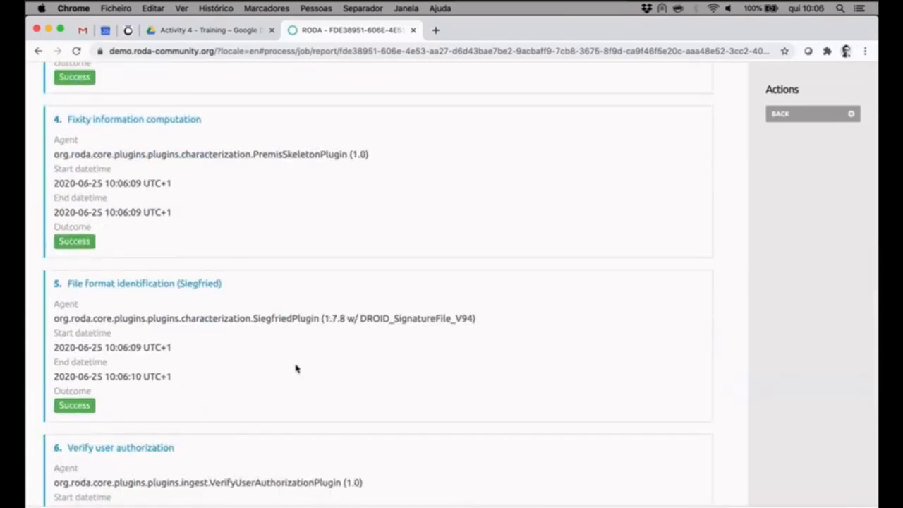
pyautogui.moveTo(265, 243)
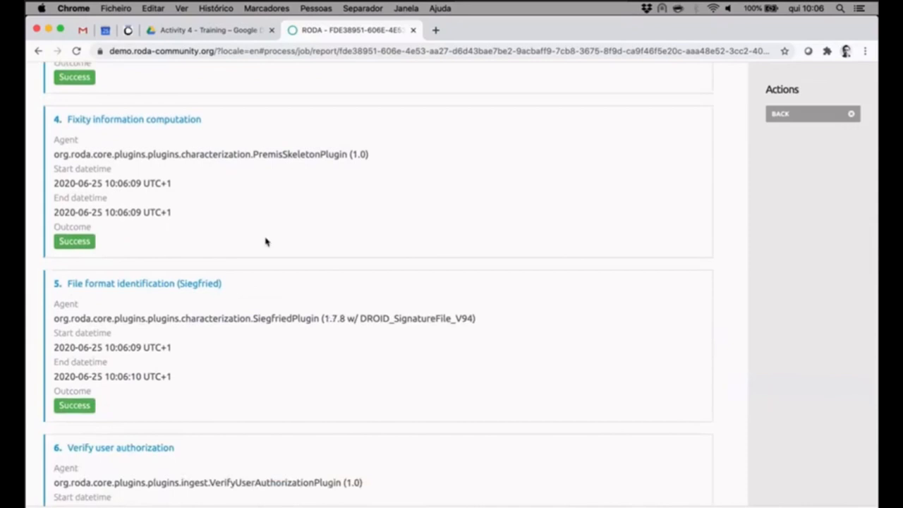
pyautogui.scroll(-3)
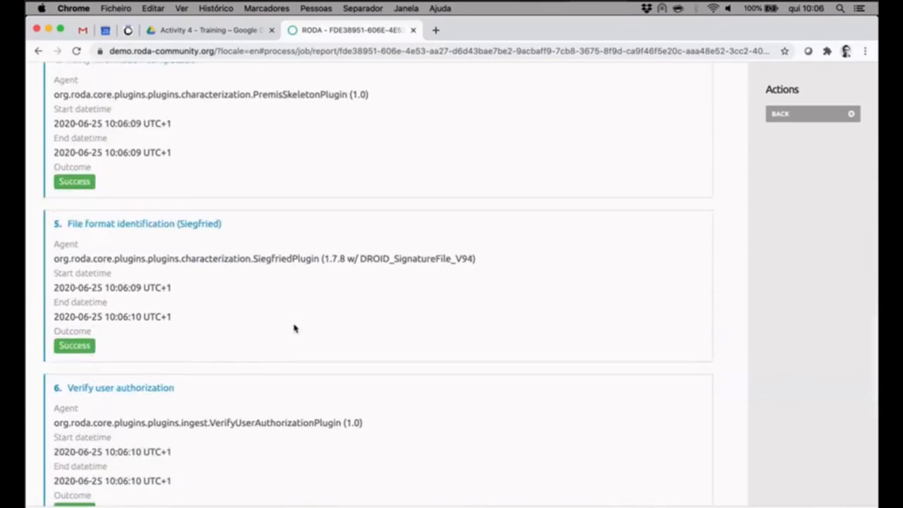
pyautogui.scroll(-3)
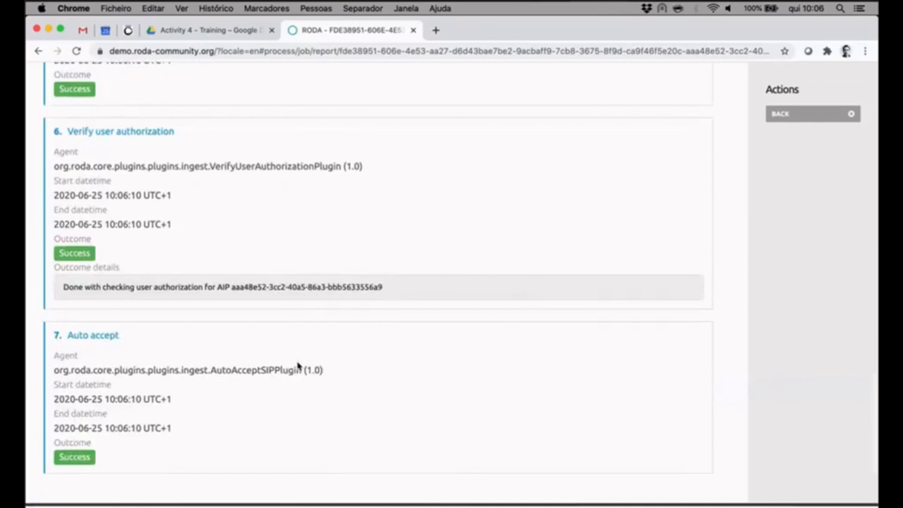
pyautogui.scroll(3)
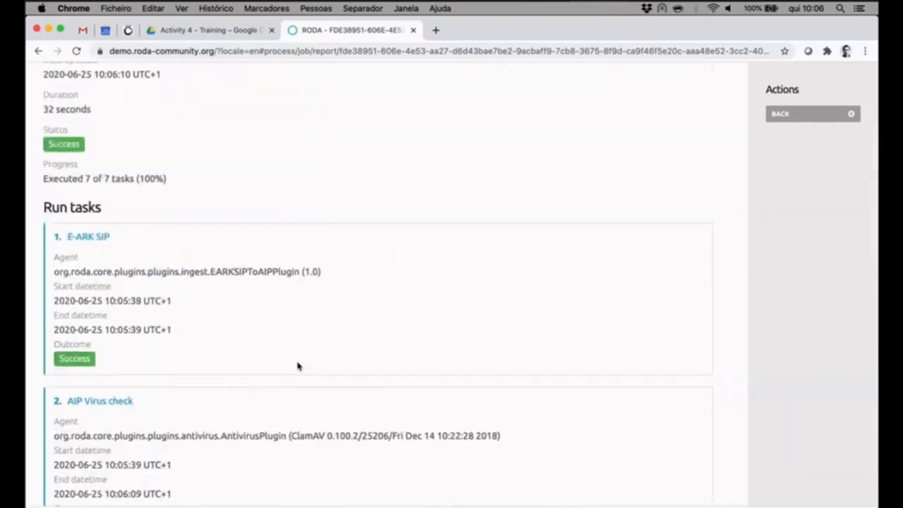
pyautogui.scroll(3)
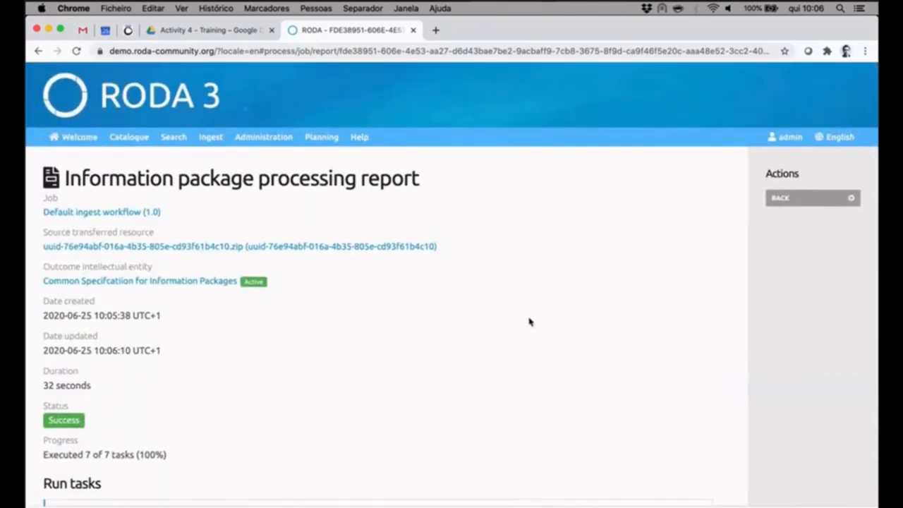
pyautogui.moveTo(439, 318)
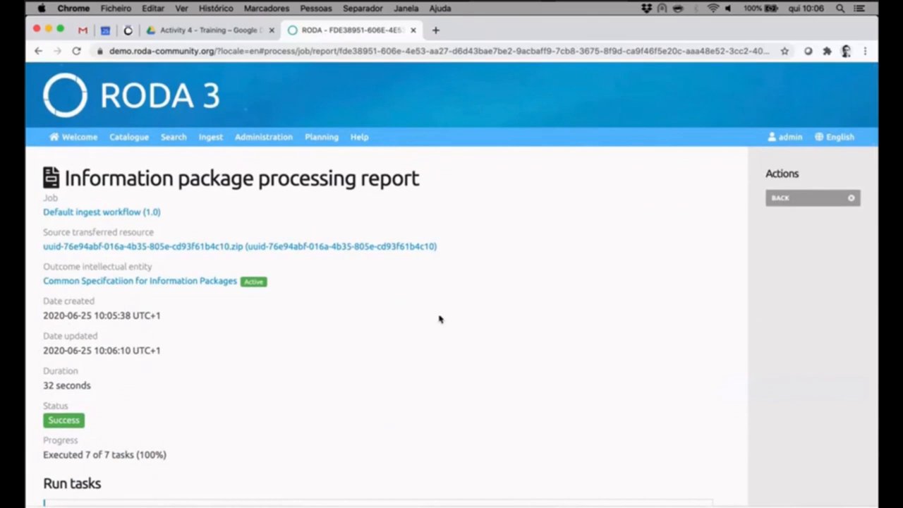
pyautogui.moveTo(180, 280)
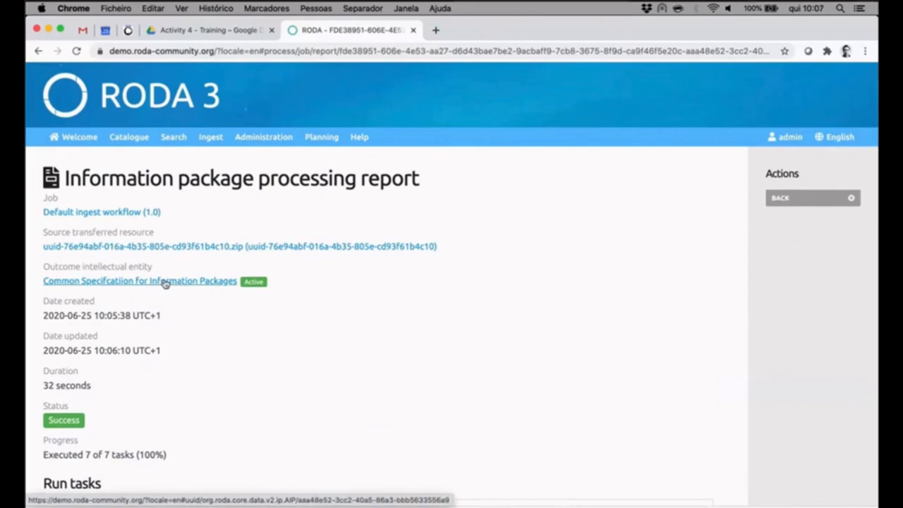
# Open the 'Common Specification for Information Packages' entity and scroll to its MIXED representation
pyautogui.click(138, 281)
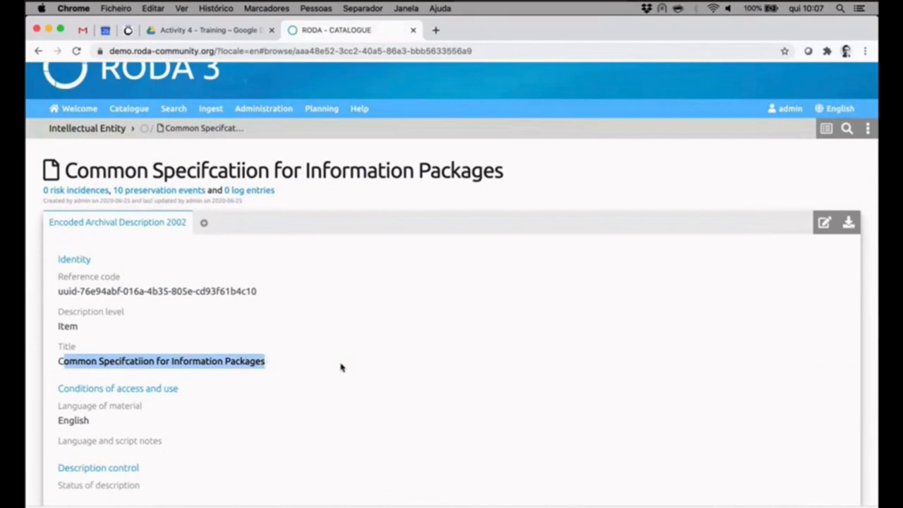
pyautogui.moveTo(336, 340)
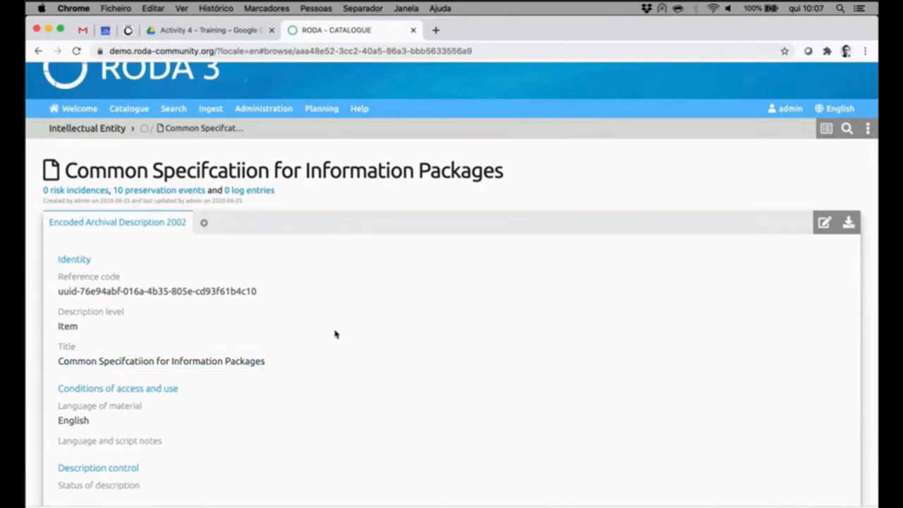
pyautogui.scroll(-3)
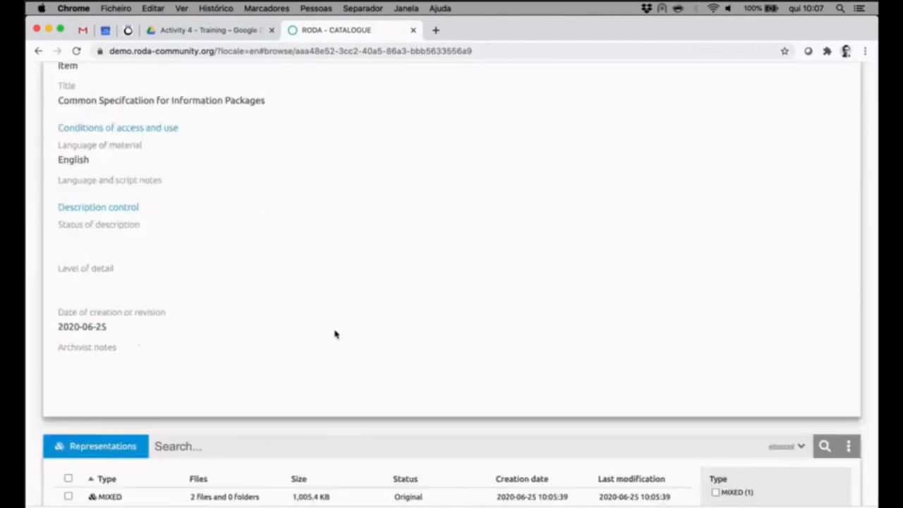
pyautogui.scroll(-3)
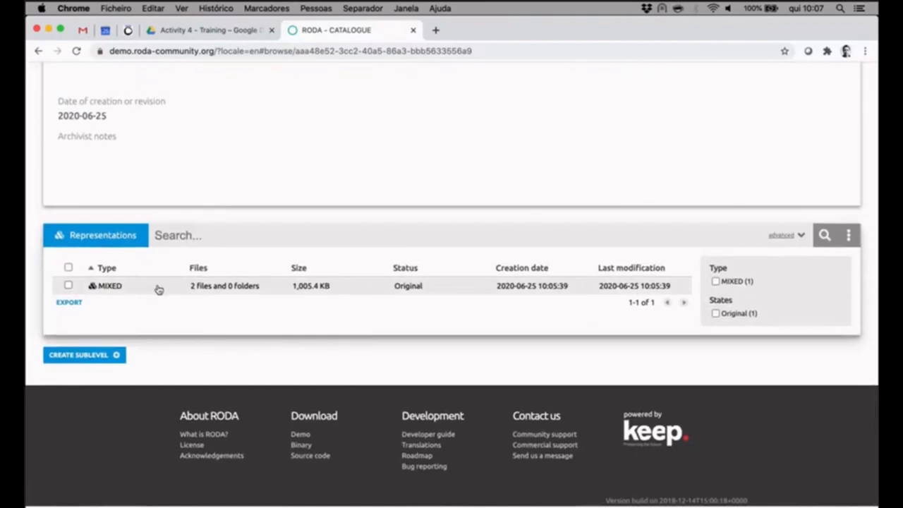
# View eark-csip.pdf from the MIXED representation with its file details: 943.7 KB, PDF 1.5
pyautogui.click(110, 285)
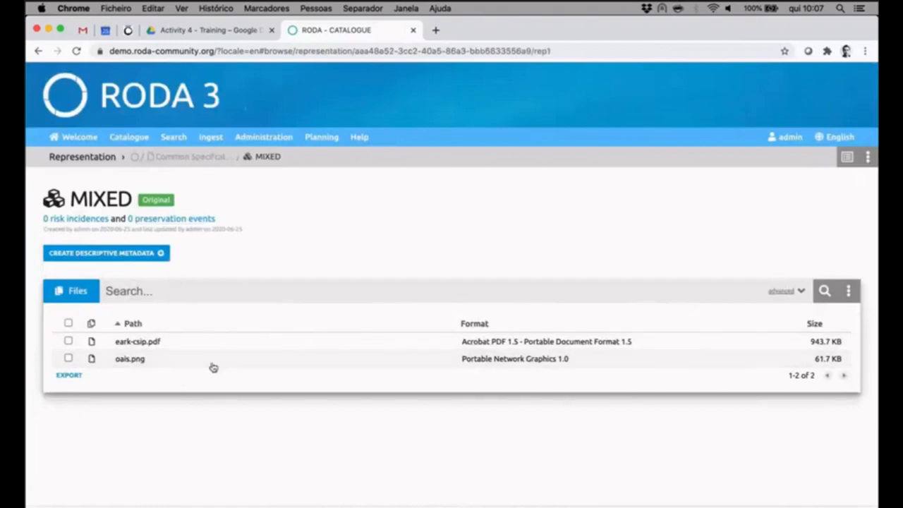
pyautogui.moveTo(233, 385)
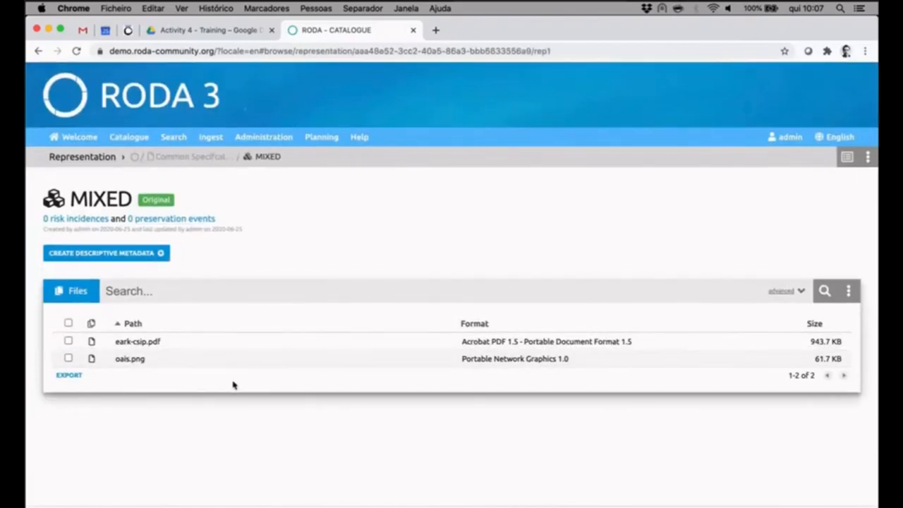
pyautogui.moveTo(323, 344)
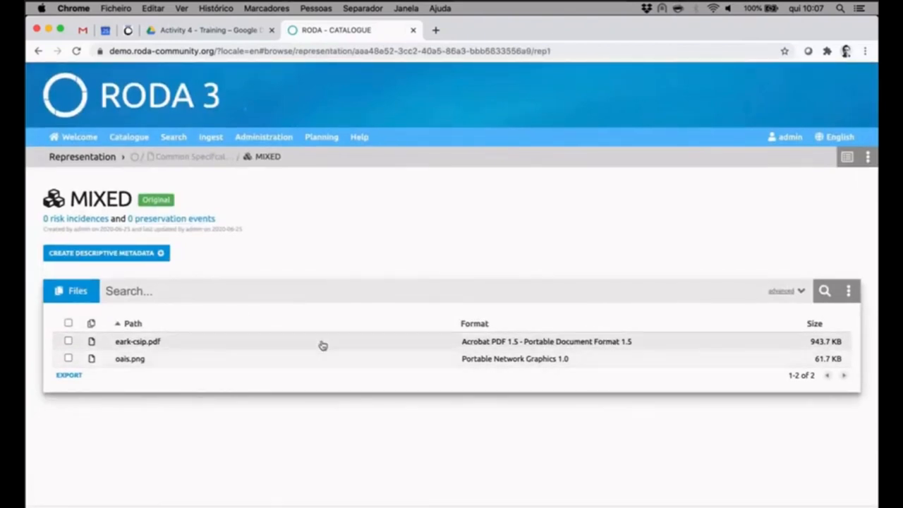
pyautogui.moveTo(338, 345)
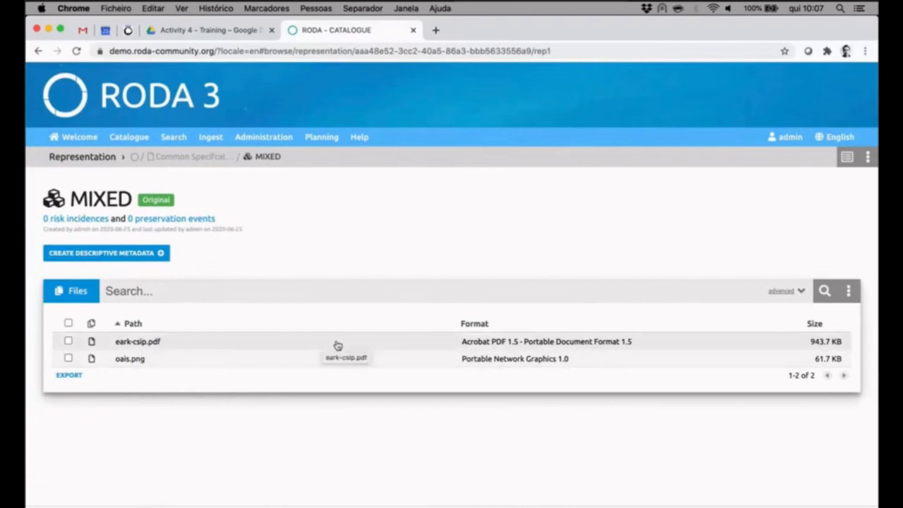
pyautogui.click(138, 342)
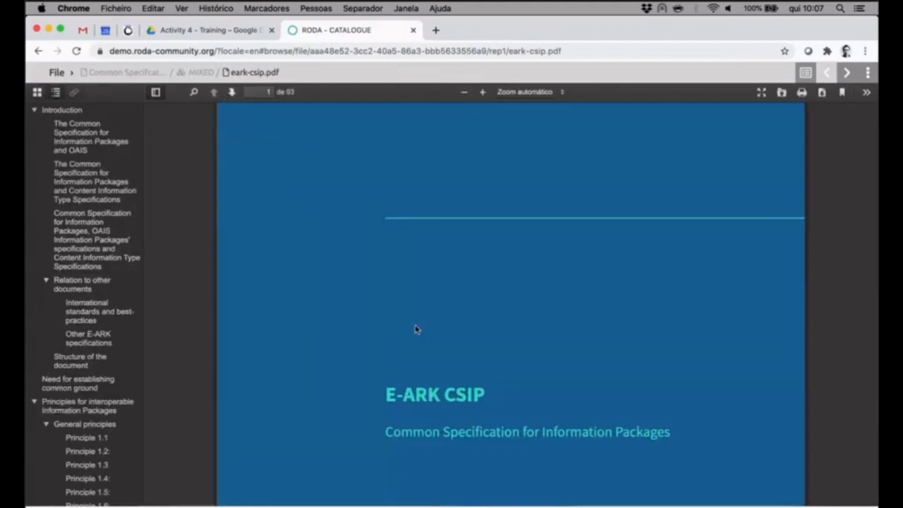
pyautogui.moveTo(383, 306)
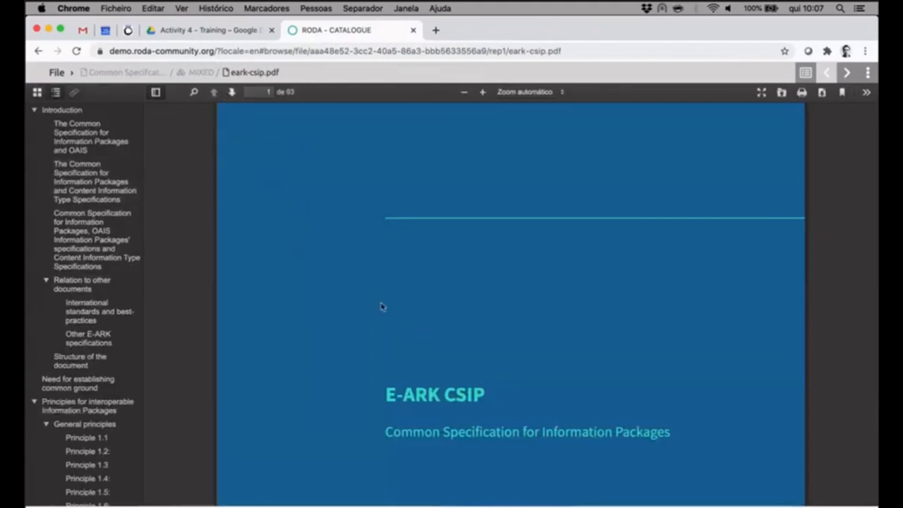
pyautogui.moveTo(329, 264)
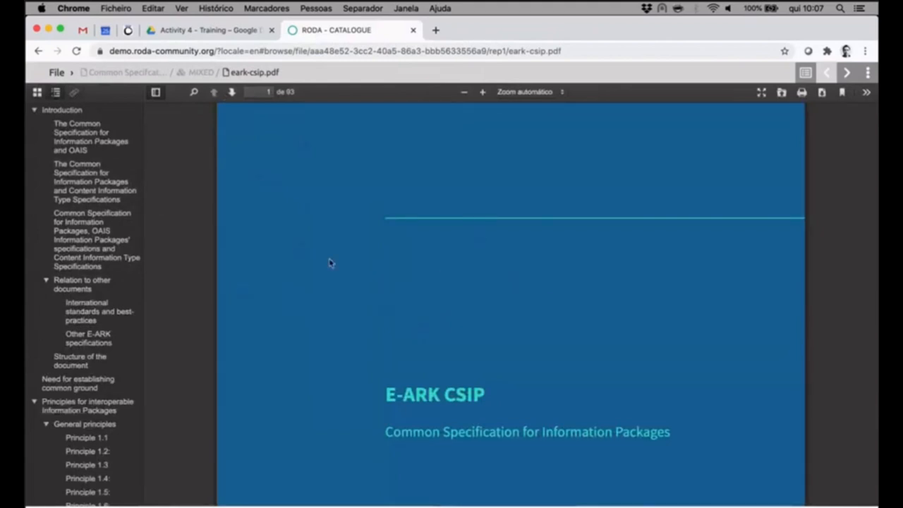
pyautogui.moveTo(328, 374)
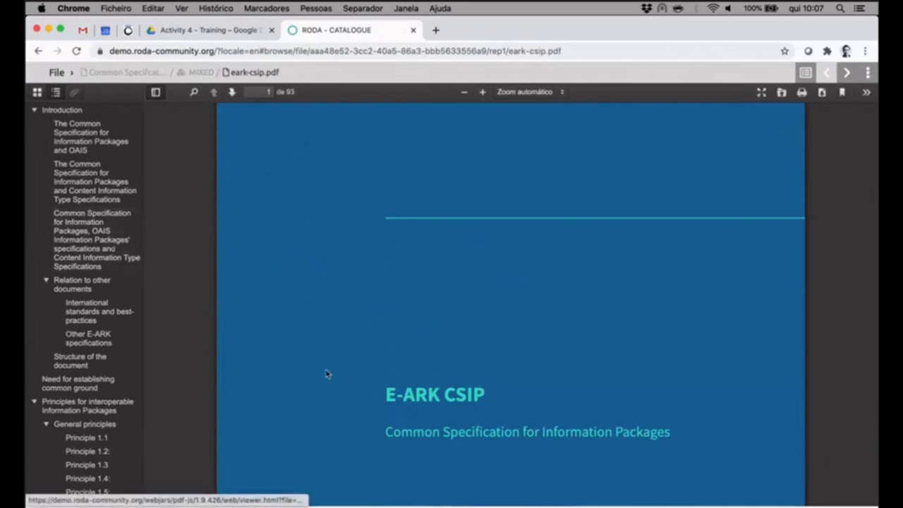
pyautogui.scroll(-3)
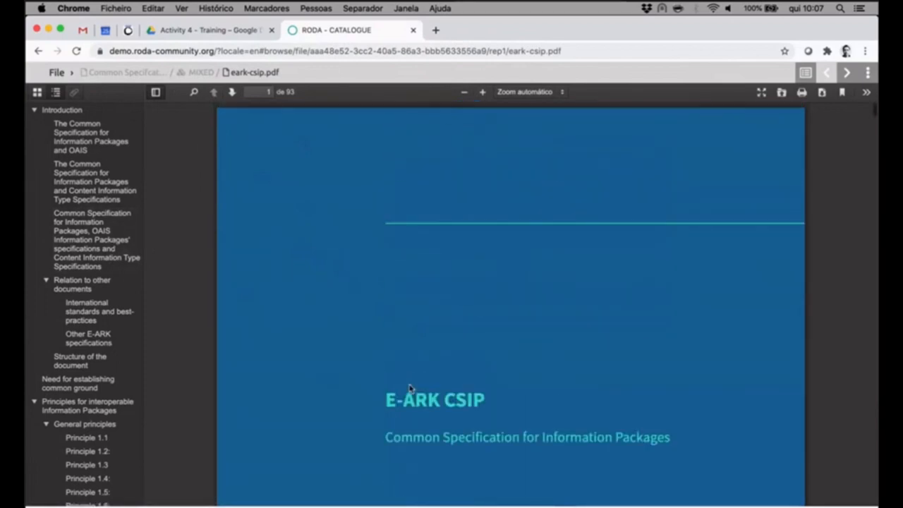
pyautogui.scroll(3)
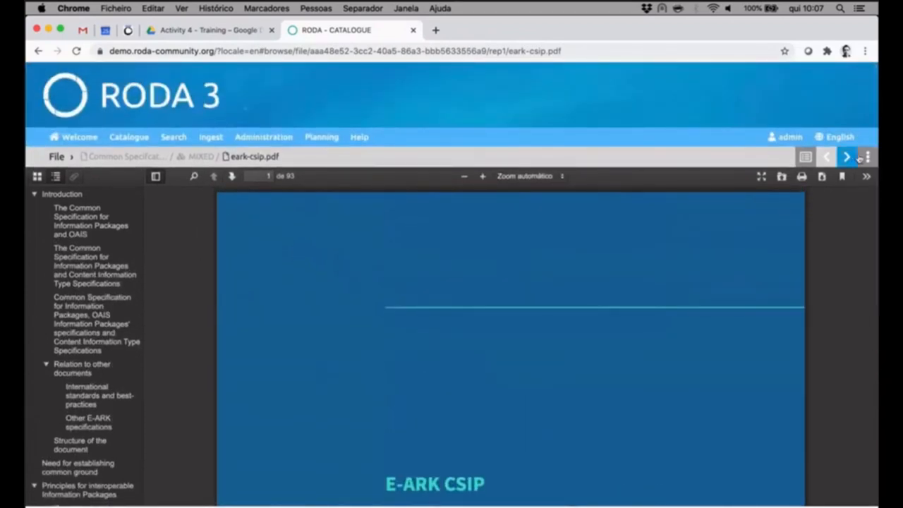
pyautogui.click(847, 156)
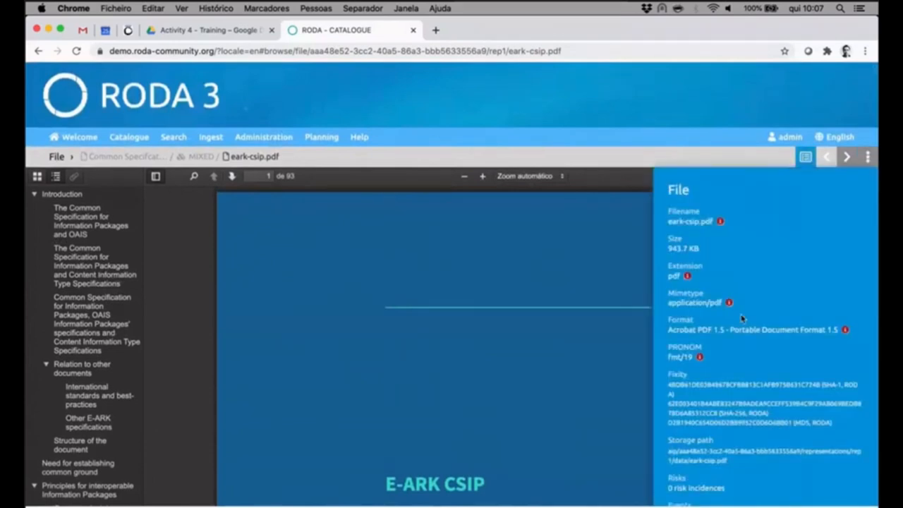
# Inspect the oais.png diagram and reveal its File panel details (61.7 KB PNG)
pyautogui.scroll(-3)
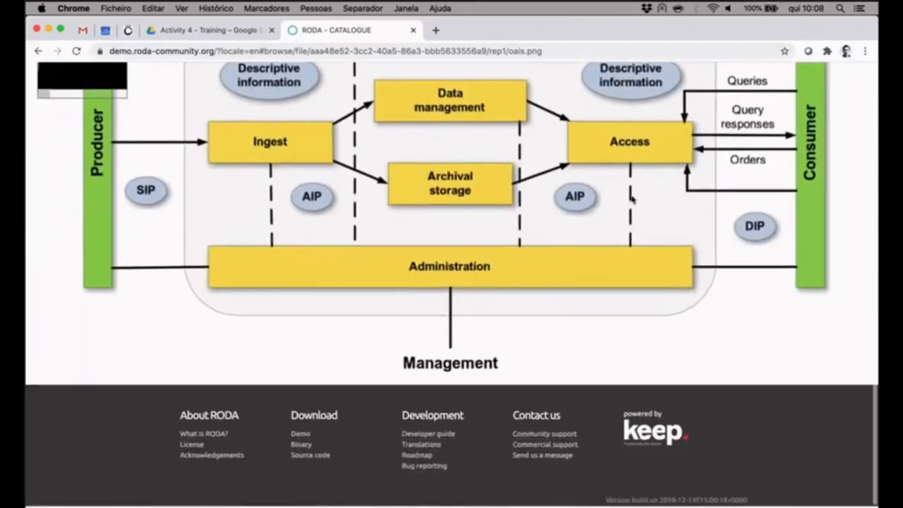
pyautogui.scroll(3)
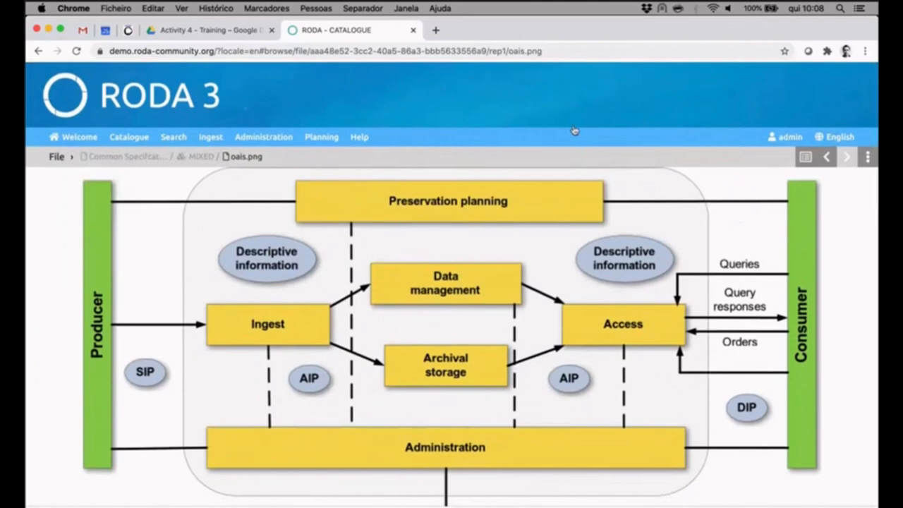
pyautogui.click(805, 156)
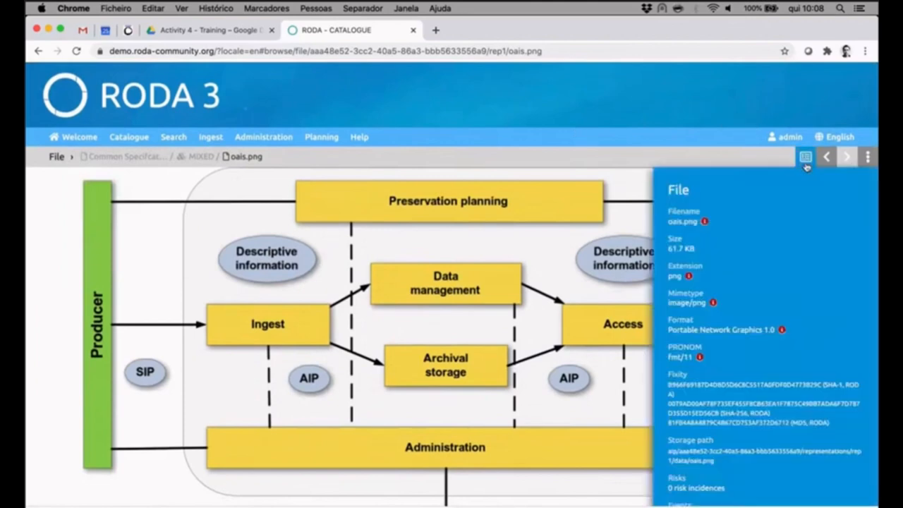
pyautogui.scroll(-3)
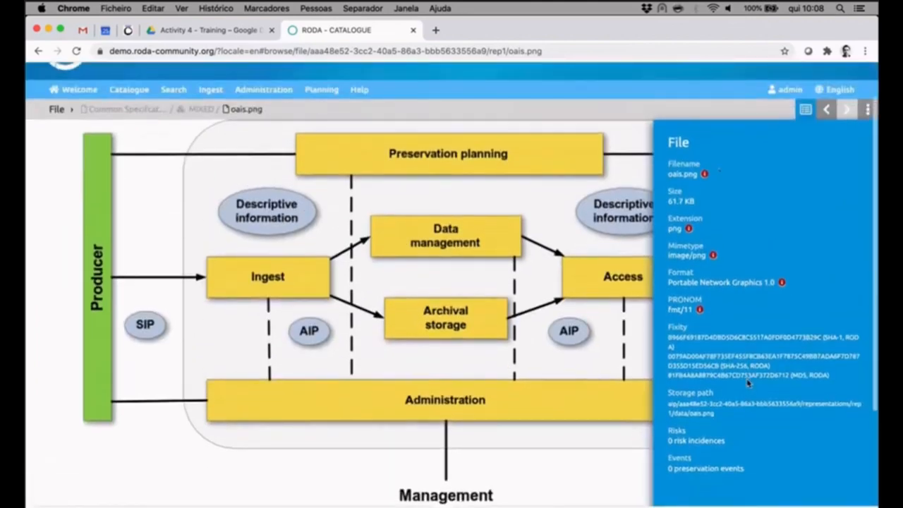
pyautogui.scroll(3)
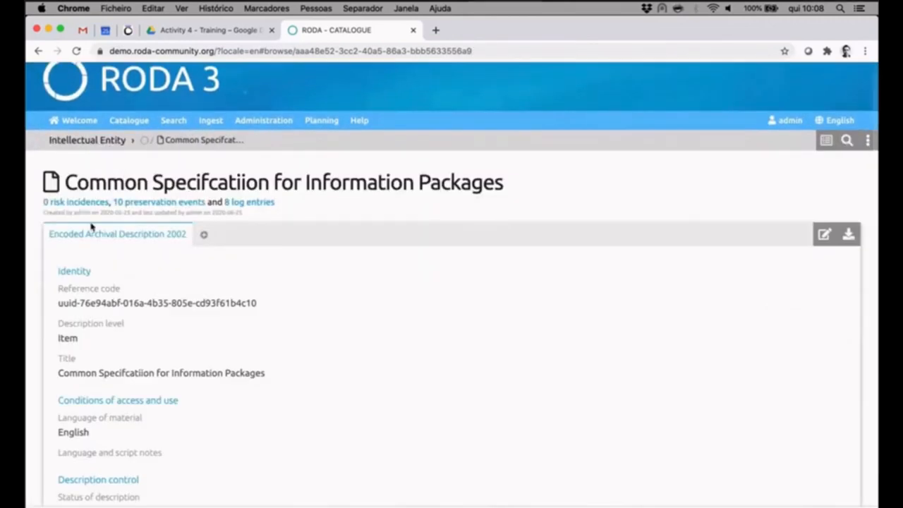
pyautogui.moveTo(177, 212)
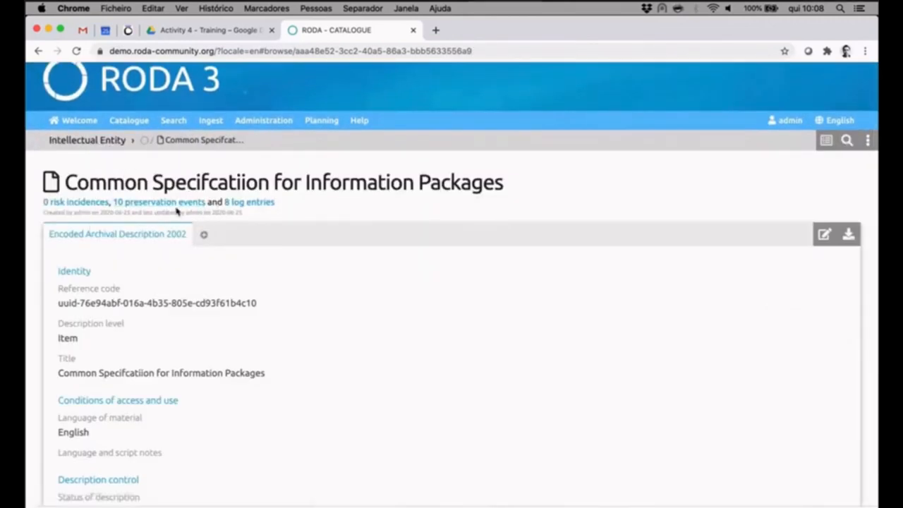
pyautogui.moveTo(158, 201)
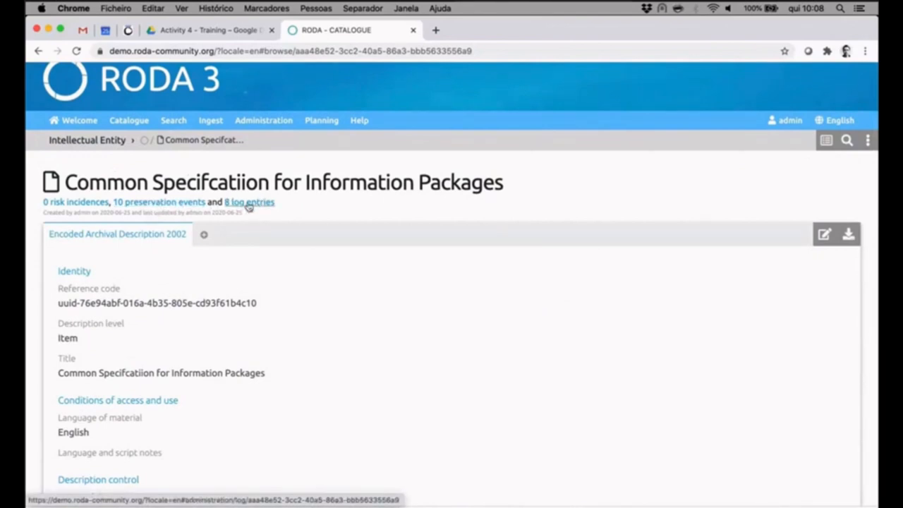
pyautogui.moveTo(254, 212)
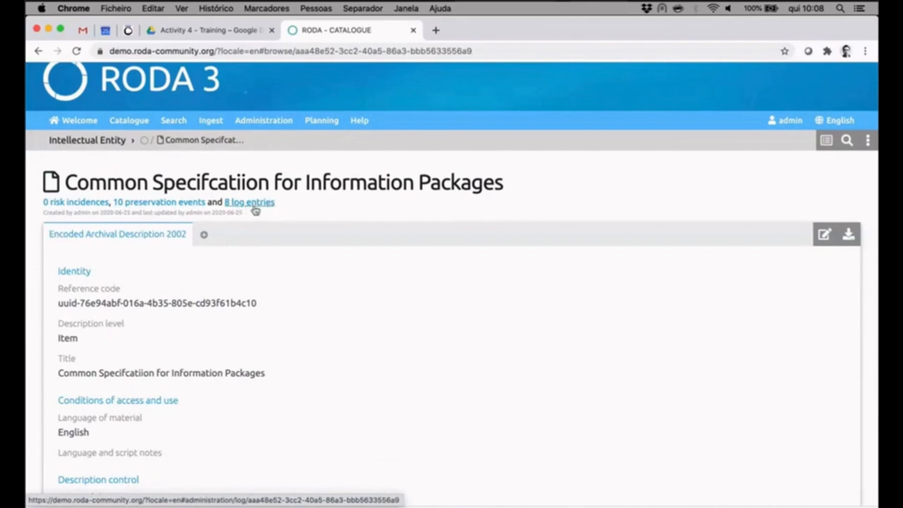
pyautogui.moveTo(256, 275)
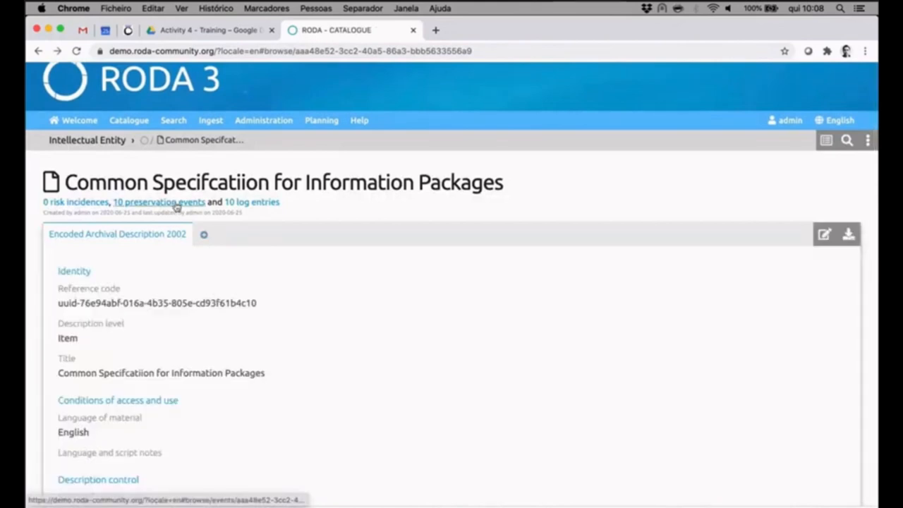
pyautogui.click(158, 202)
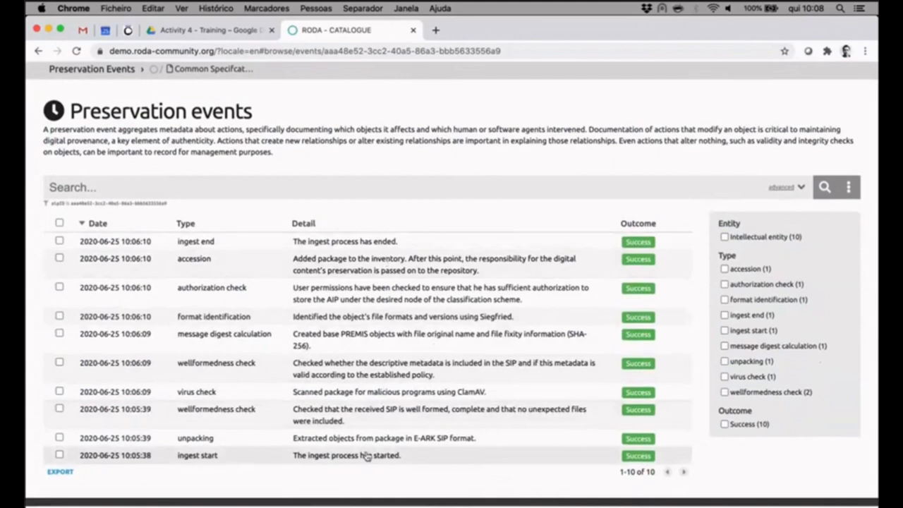
# Scroll the preservation events table to confirm all 10 events show Success
pyautogui.scroll(3)
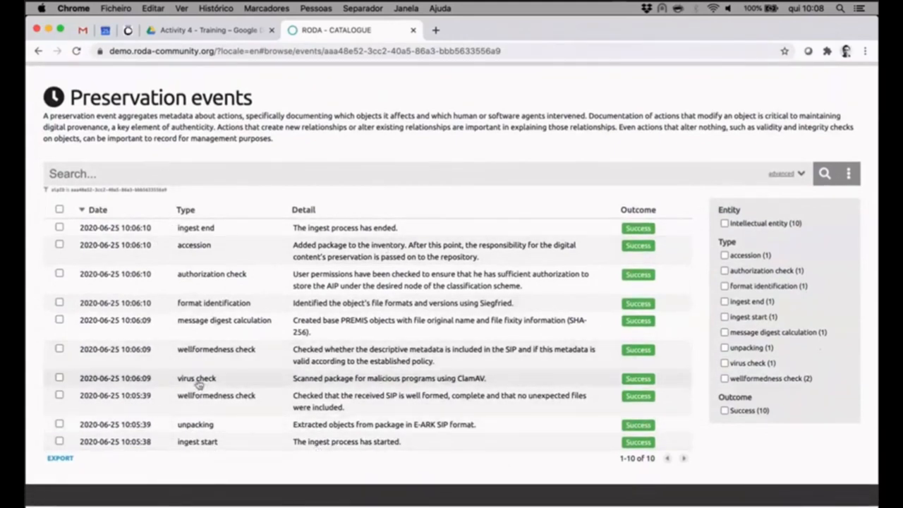
pyautogui.moveTo(339, 203)
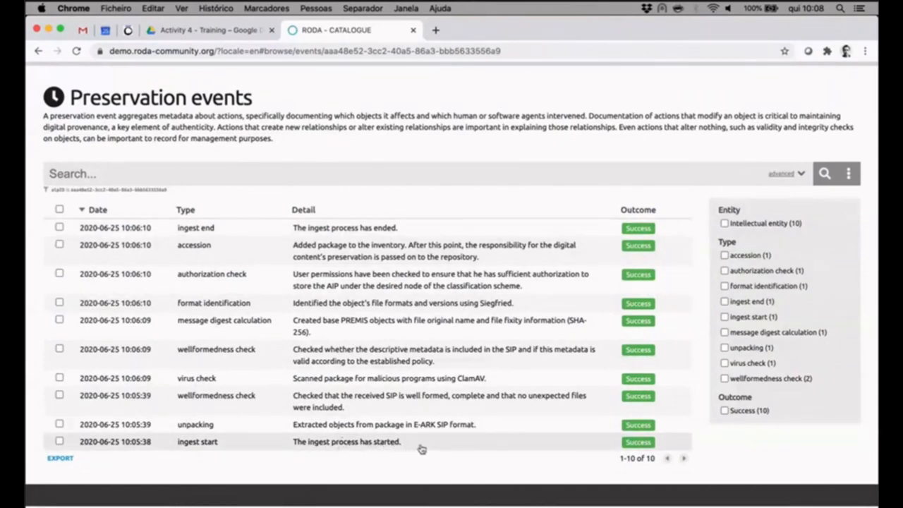
pyautogui.moveTo(413, 245)
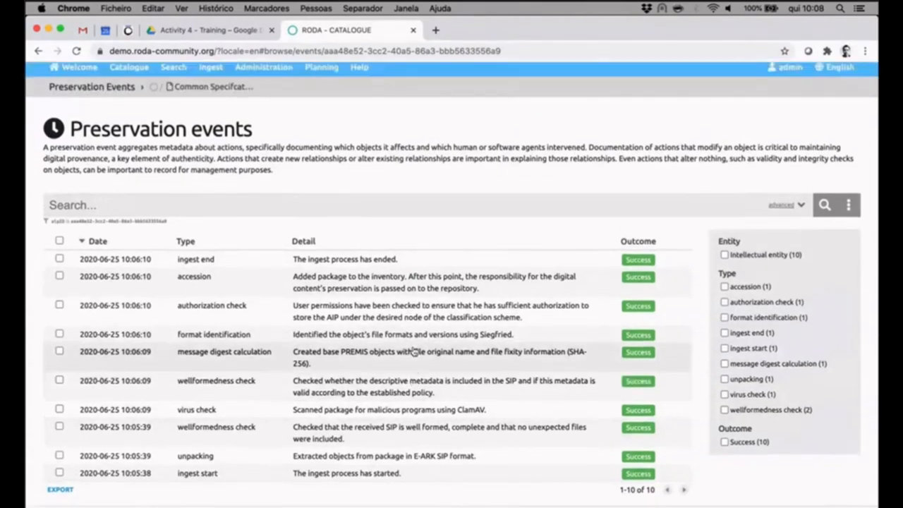
pyautogui.scroll(3)
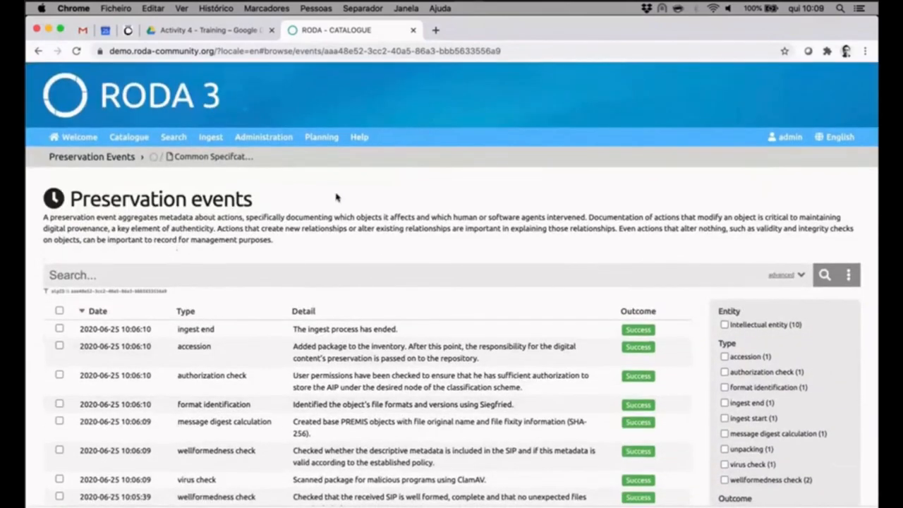
pyautogui.moveTo(322, 137)
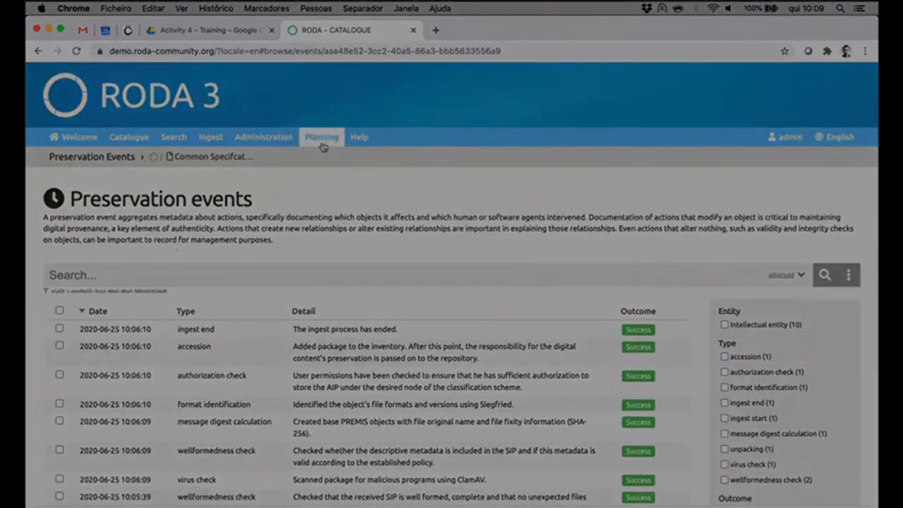